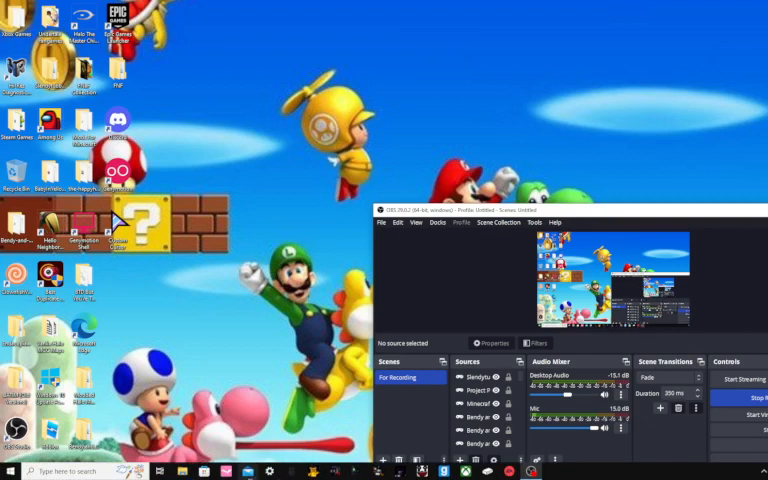
Open the Windows taskbar search panel, close it, then reopen it.
left_click(36, 470)
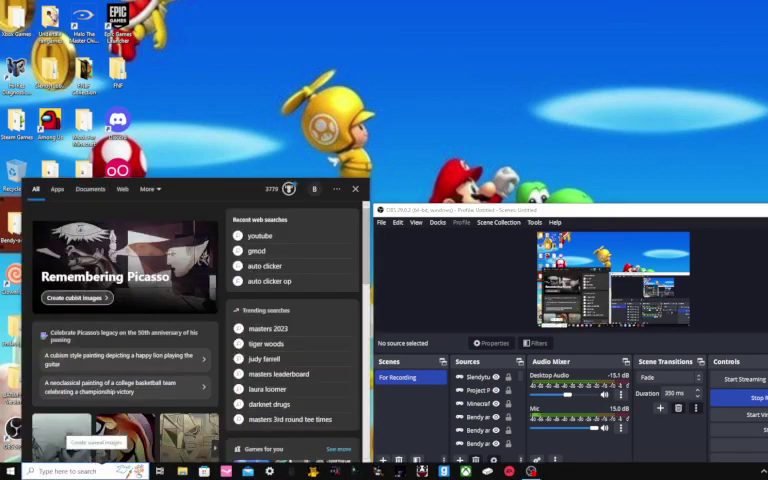
left_click(355, 189)
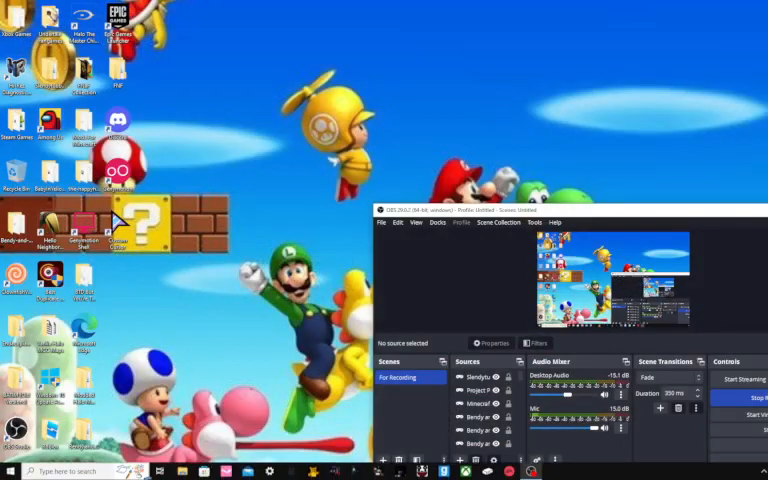
left_click(80, 470)
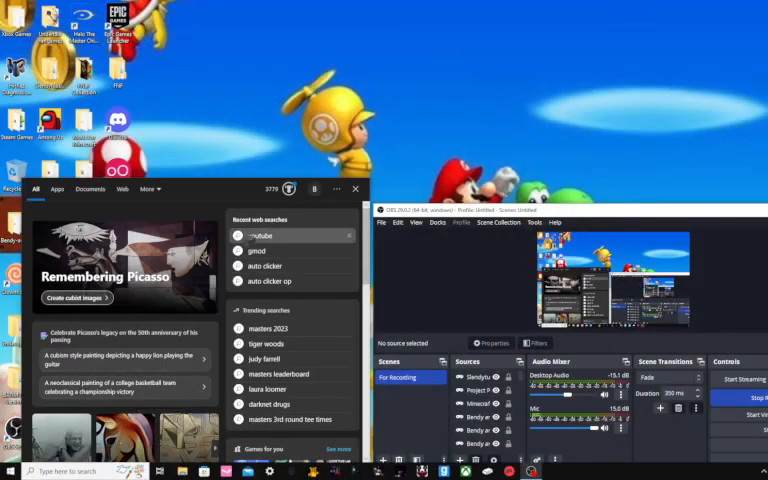
Rerun the recent 'youtube' search in Edge and add a new browser tab.
left_click(262, 236)
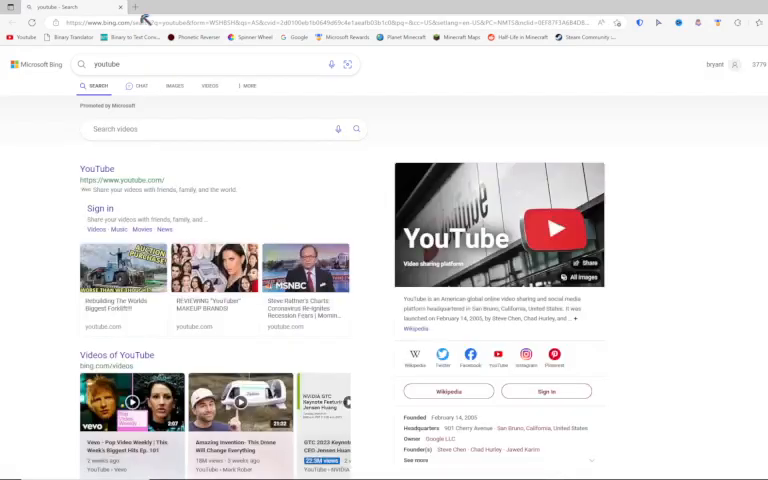
left_click(178, 7)
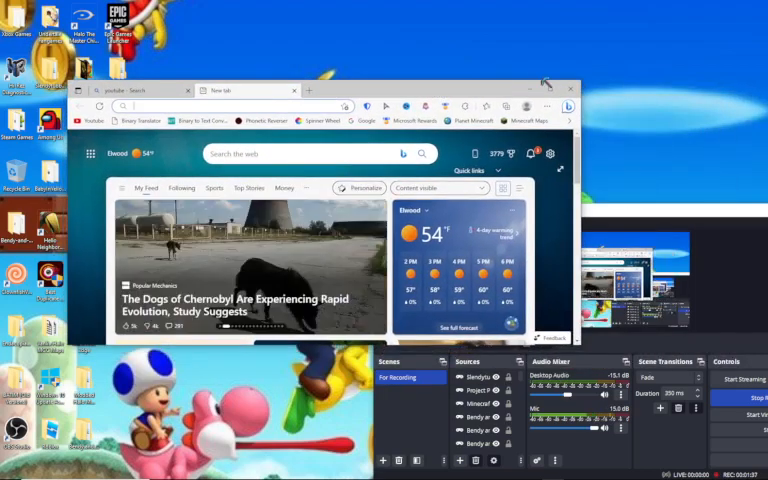
Maximize the Edge window and search Bing for 'pictures of fortnite'.
left_click(547, 90)
type("pictures")
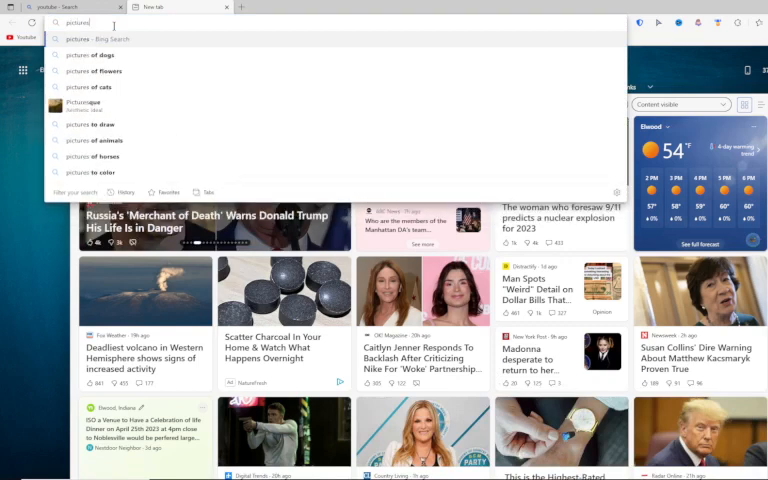
type("of f")
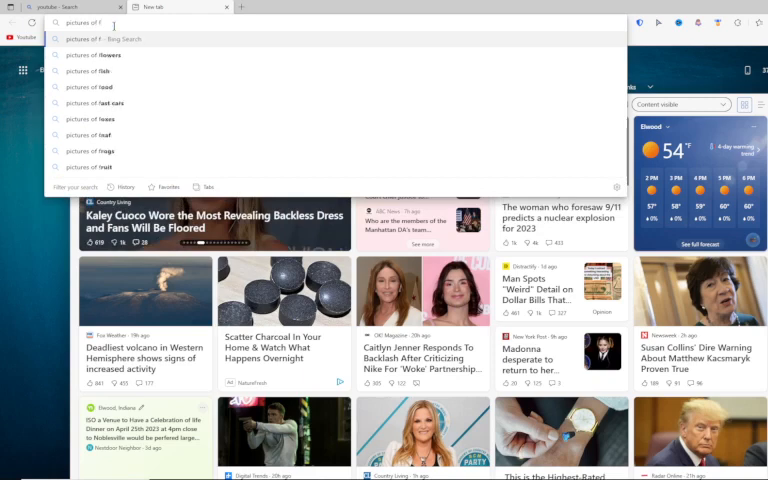
type("or")
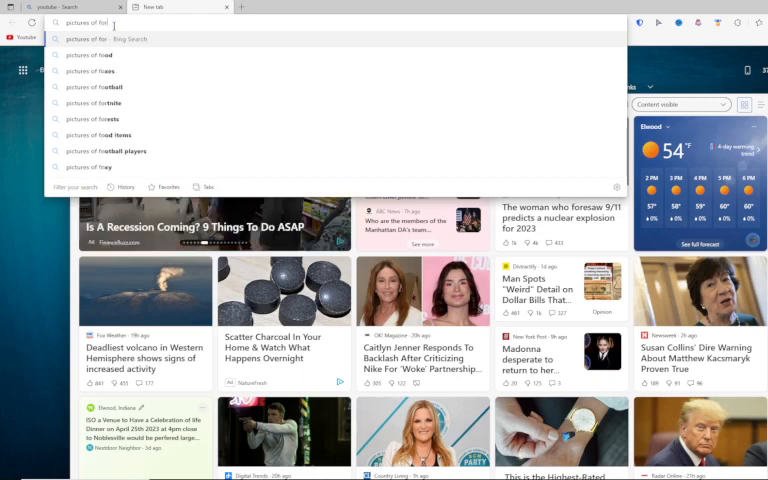
type("nite")
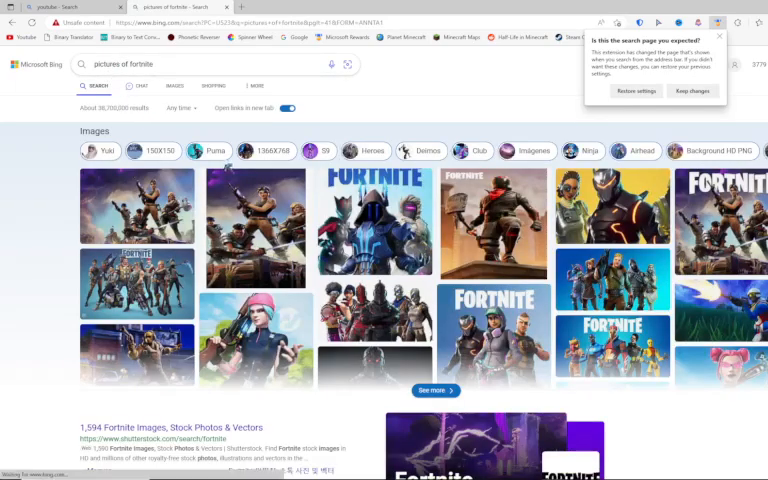
Scroll the 'pictures of fortnite' results and switch to the Images tab.
scroll("down", 3)
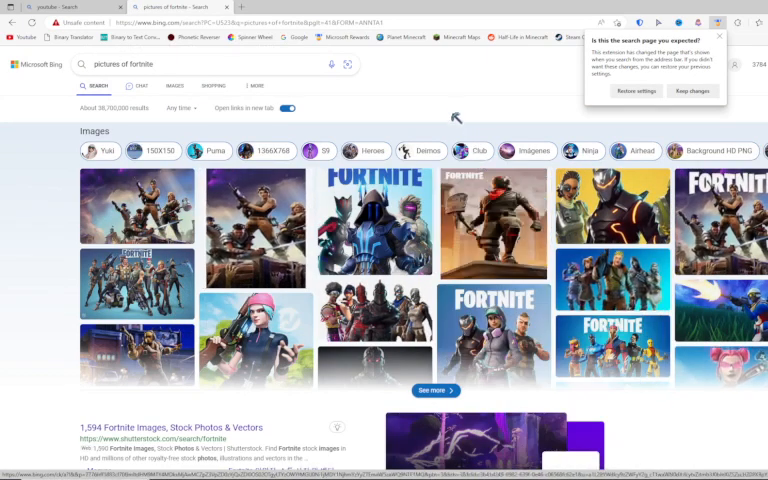
scroll("down", 3)
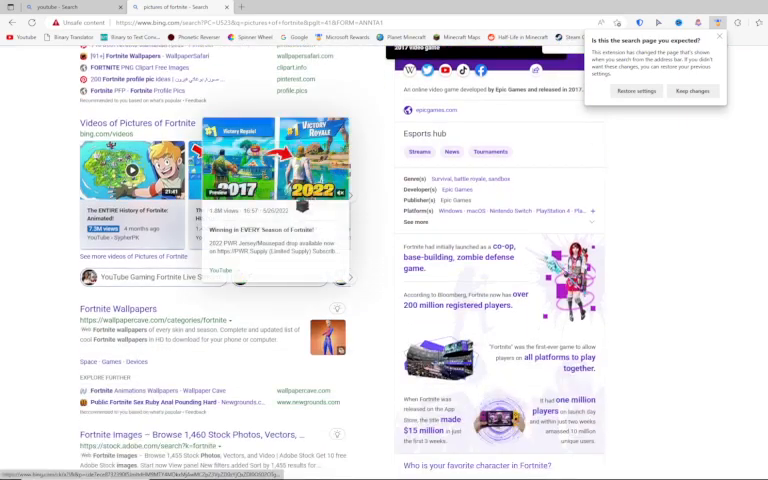
scroll("down", 3)
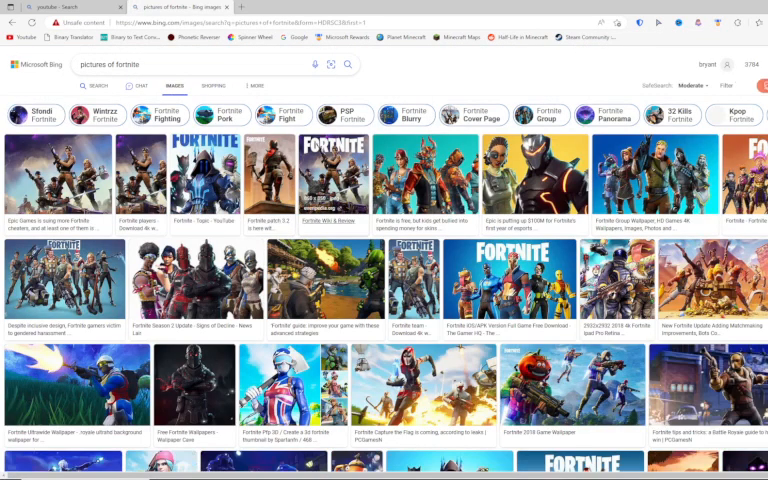
scroll("down", 3)
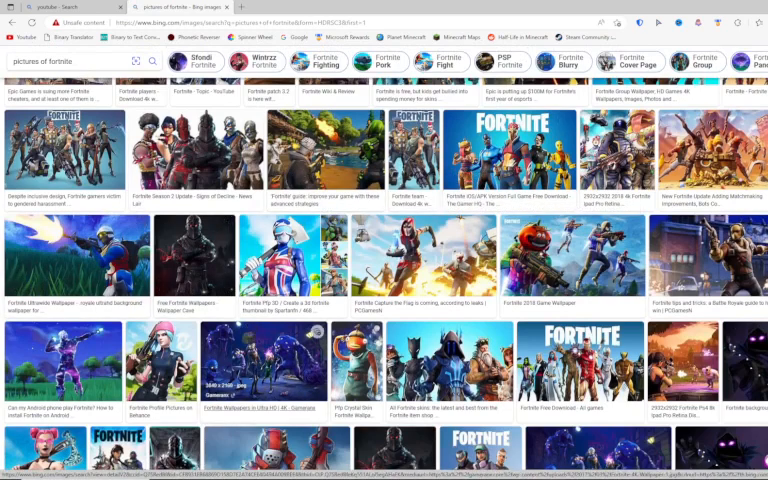
scroll("down", 3)
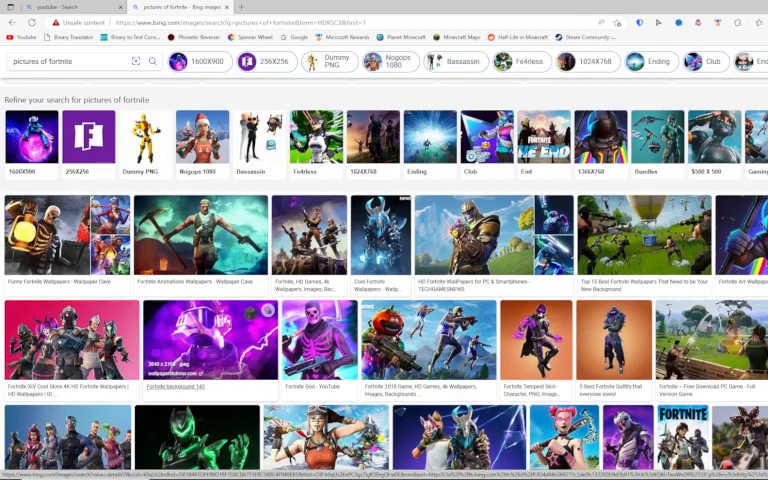
scroll("down", 3)
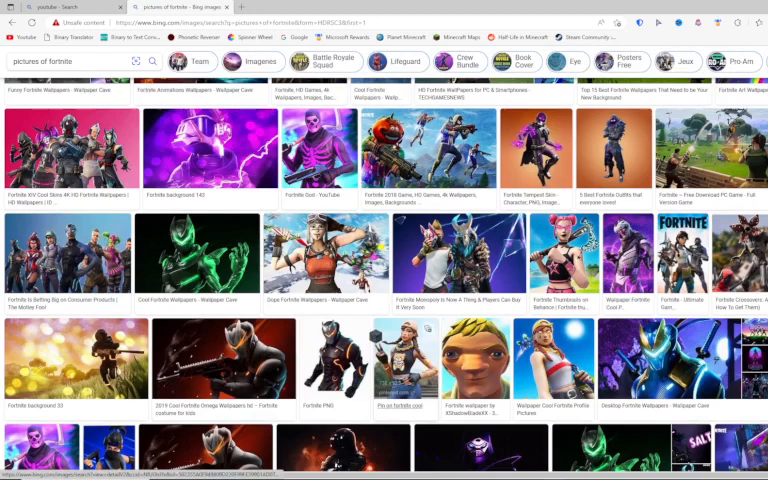
scroll("down", 3)
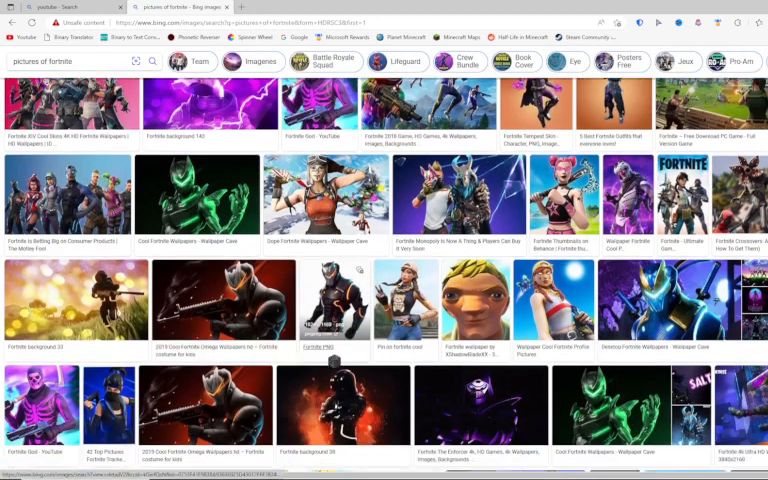
scroll("down", 3)
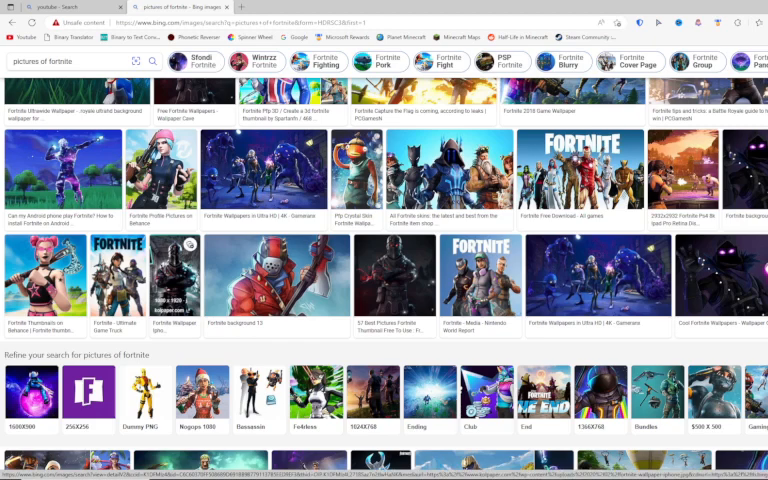
scroll("up", 3)
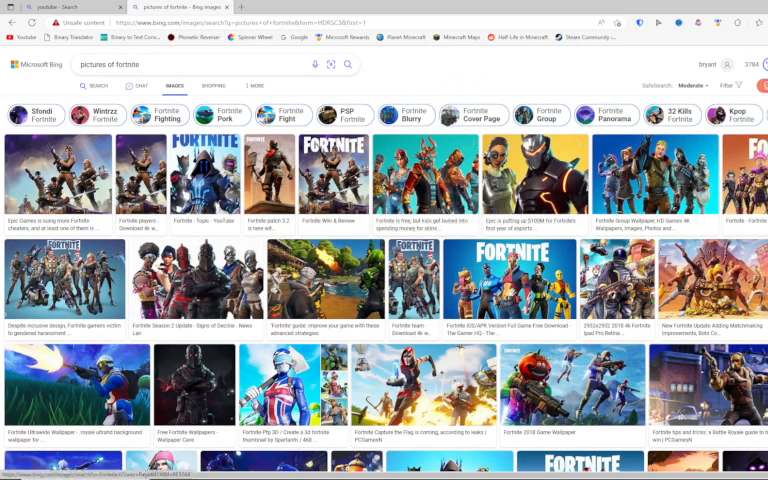
mouse_move(425, 50)
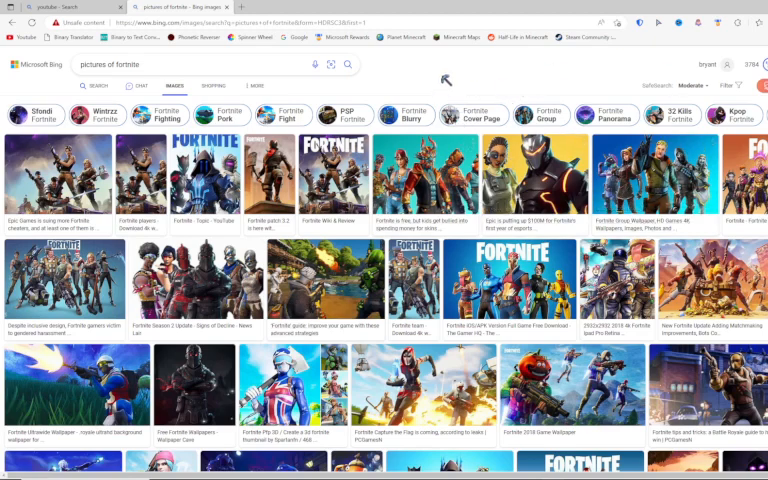
Scroll down the Fortnite image grid and back, then show suggestions like skins and midas.
scroll("down", 3)
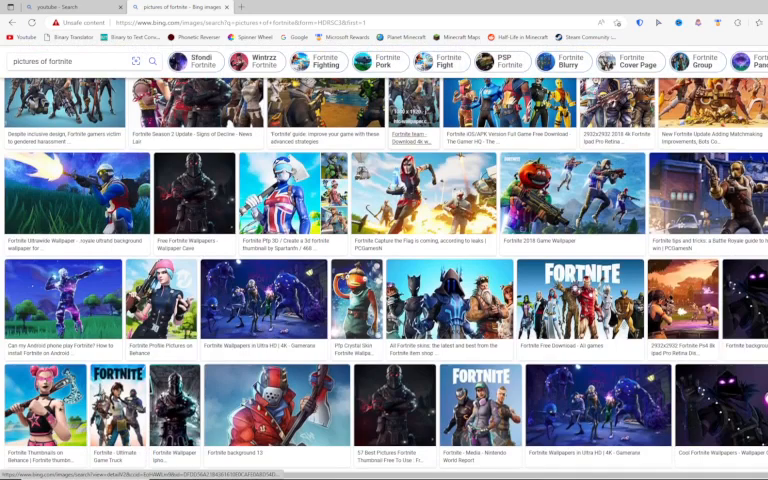
scroll("down", 3)
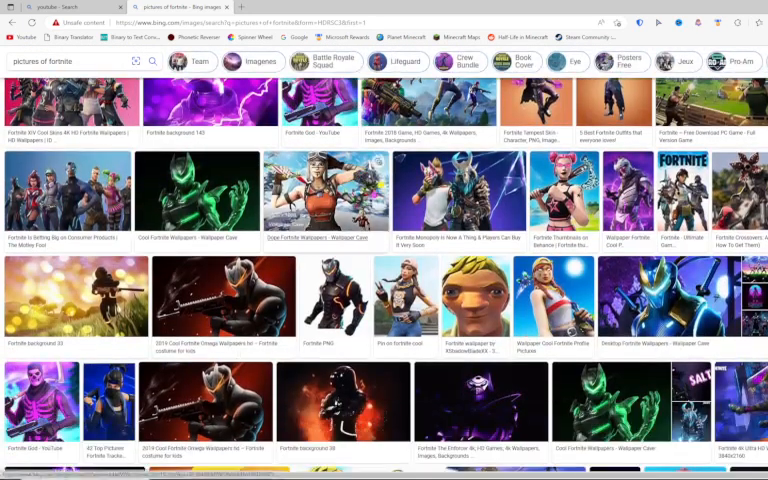
scroll("down", 3)
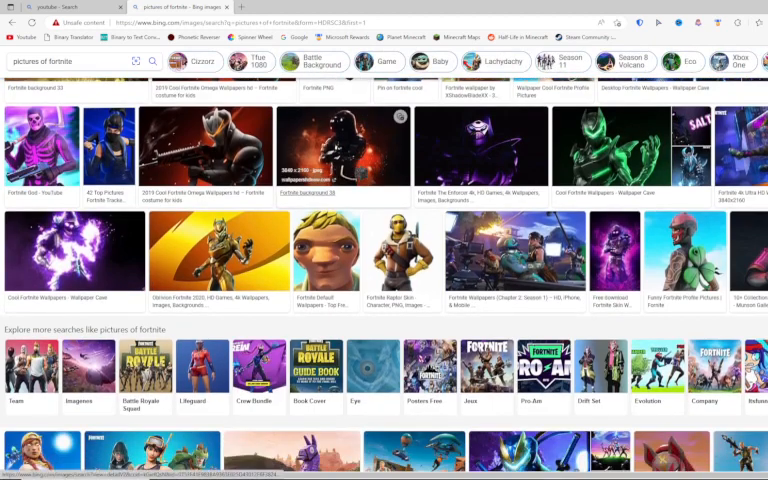
scroll("down", 3)
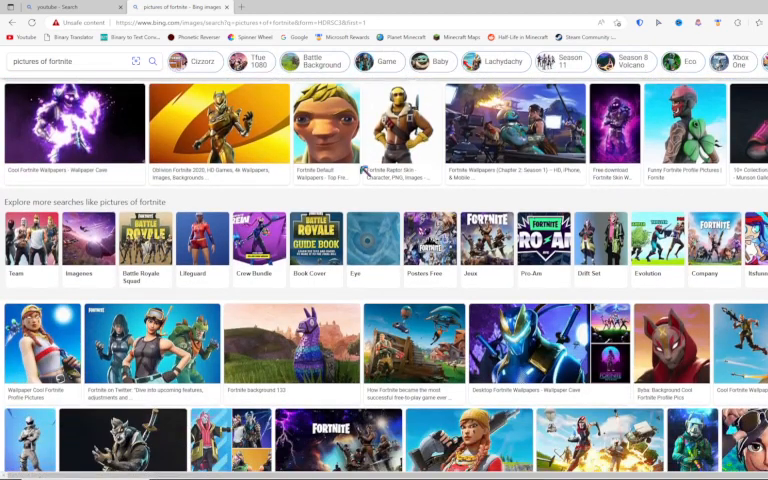
scroll("down", 3)
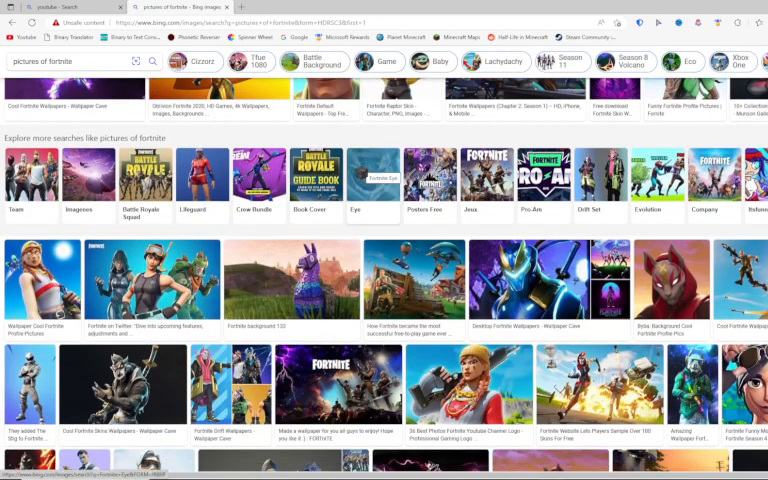
scroll("down", 3)
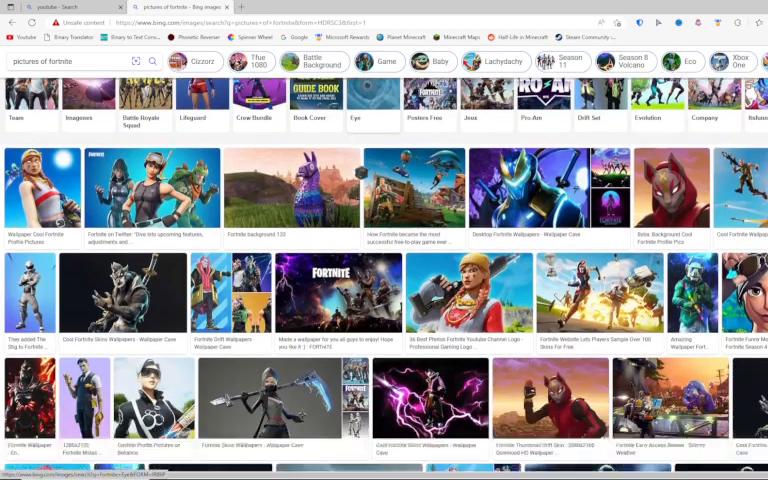
scroll("down", 3)
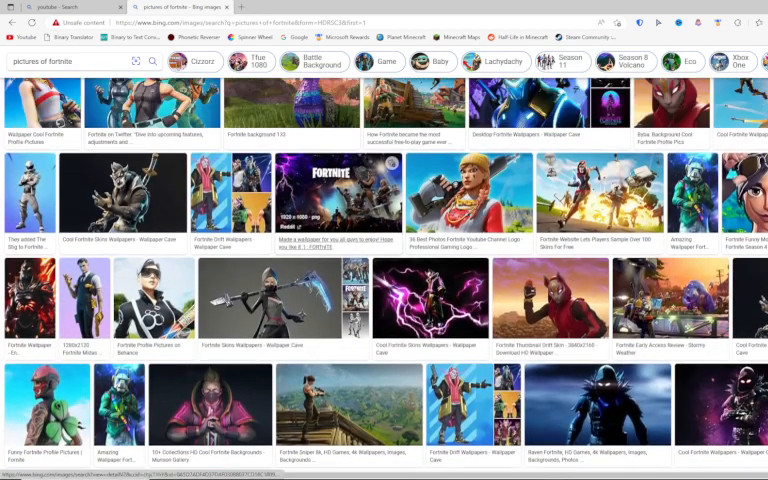
scroll("down", 3)
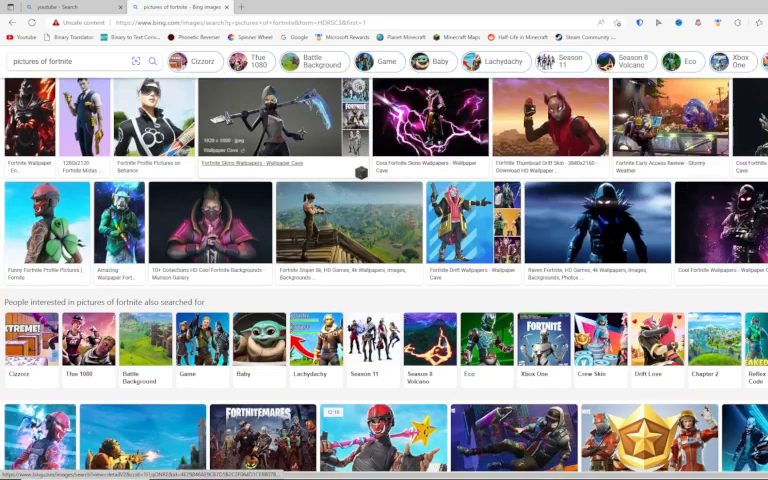
scroll("down", 3)
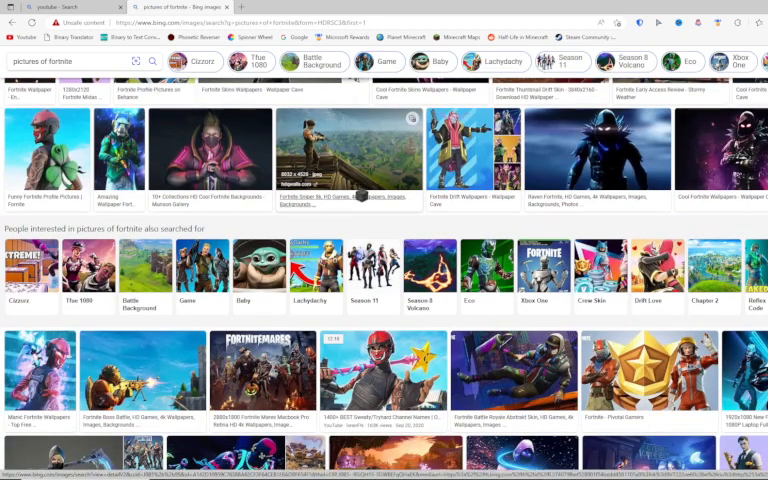
scroll("down", 3)
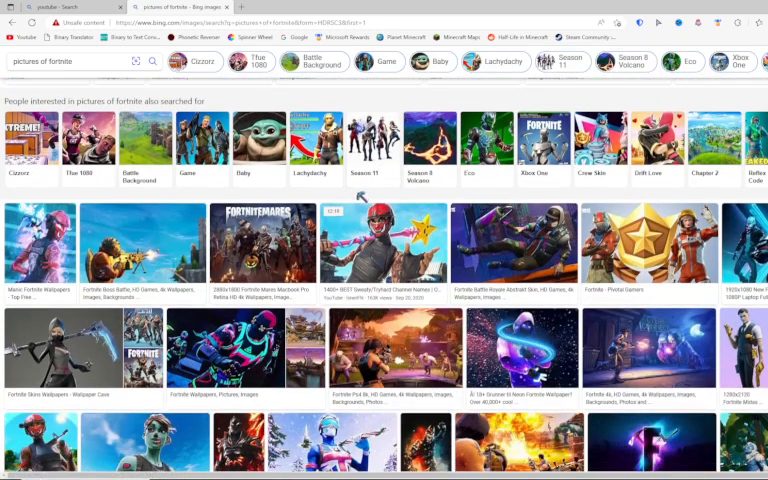
scroll("down", 3)
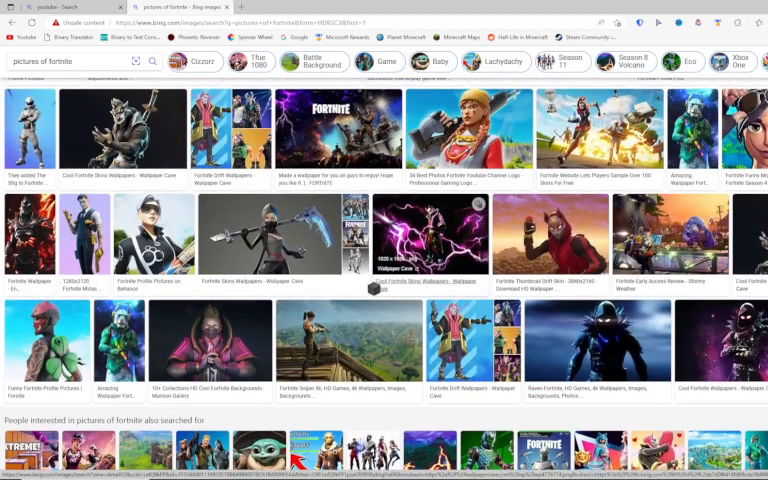
scroll("down", 3)
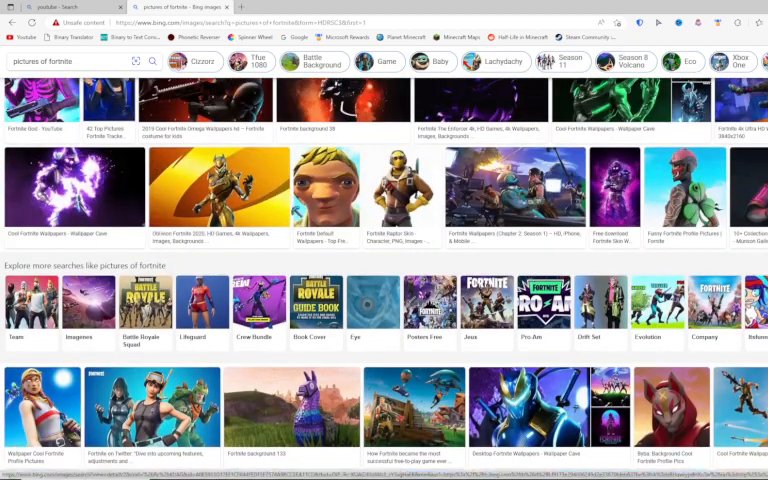
scroll("up", 3)
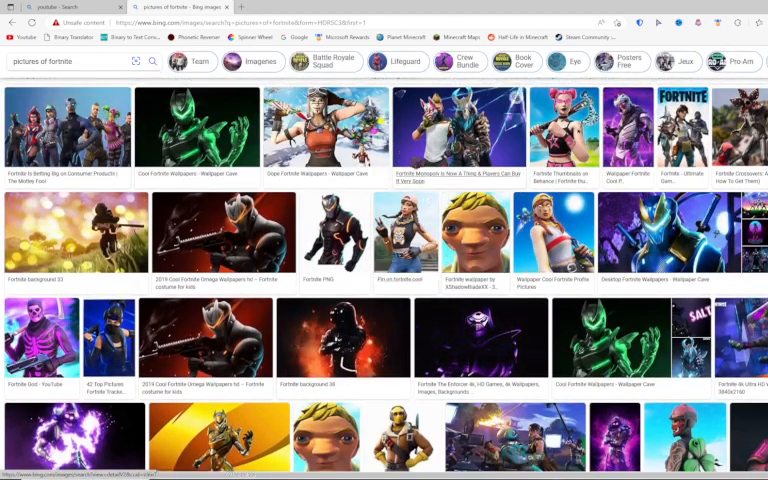
scroll("up", 3)
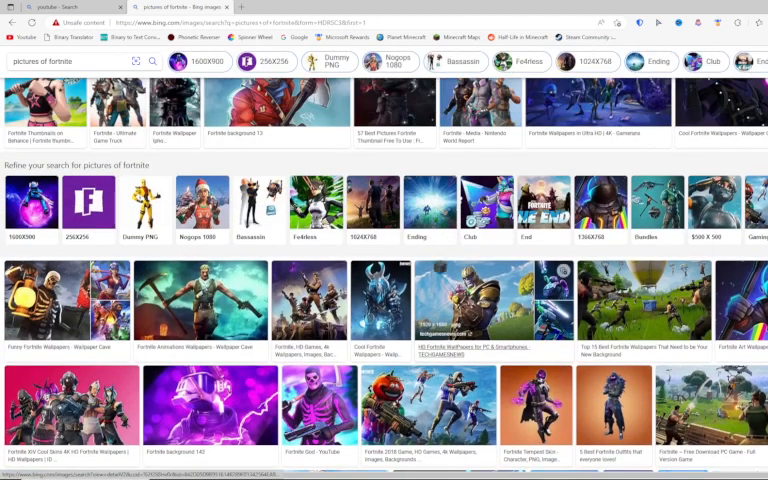
scroll("down", 3)
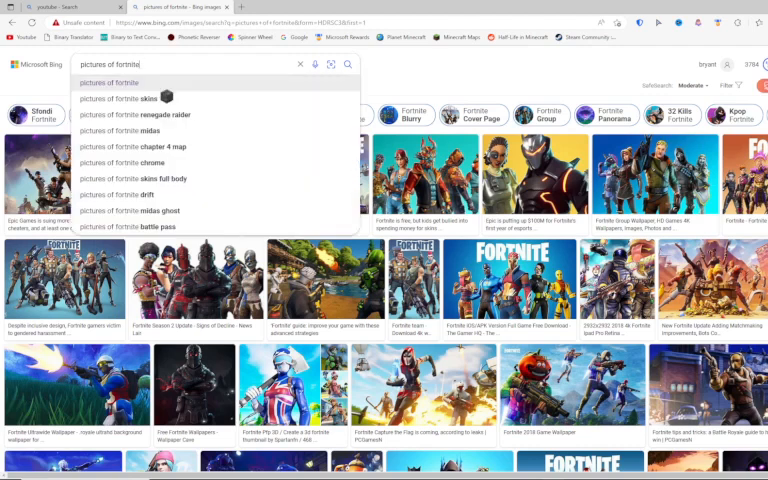
Refine the search to 'pictures of fortnite mr beast' and scroll into the results.
type("mr beast")
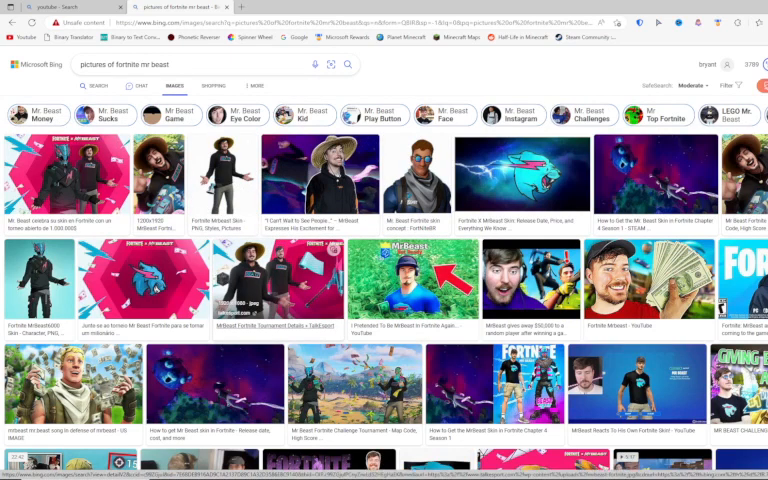
scroll("down", 3)
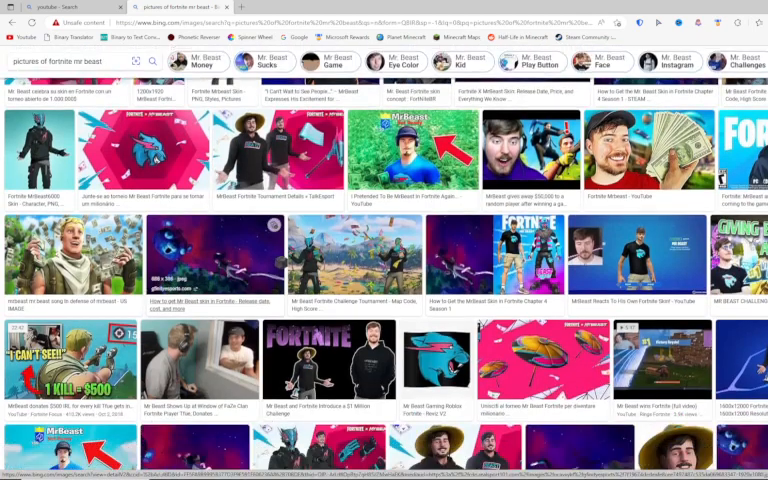
scroll("down", 3)
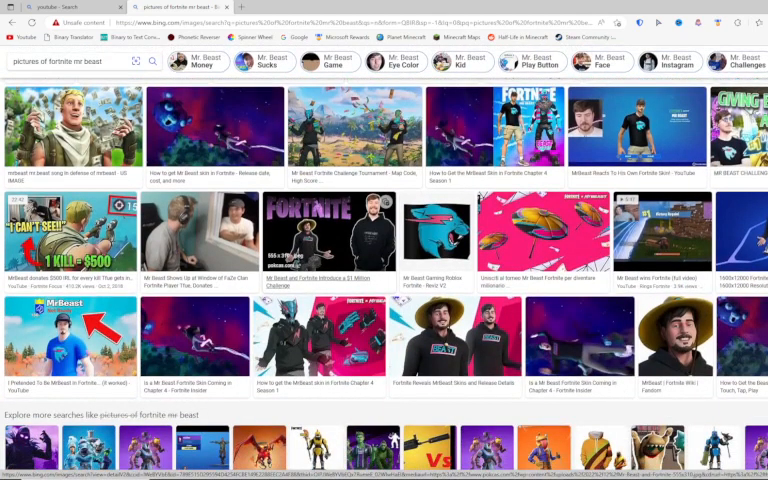
scroll("down", 3)
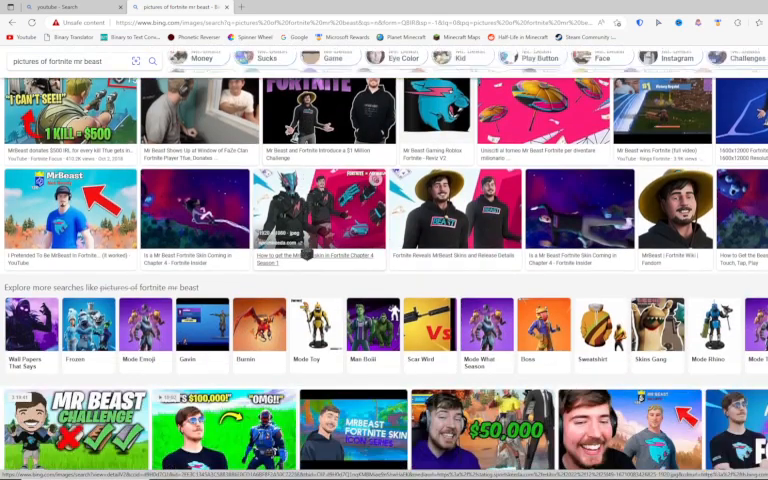
scroll("down", 3)
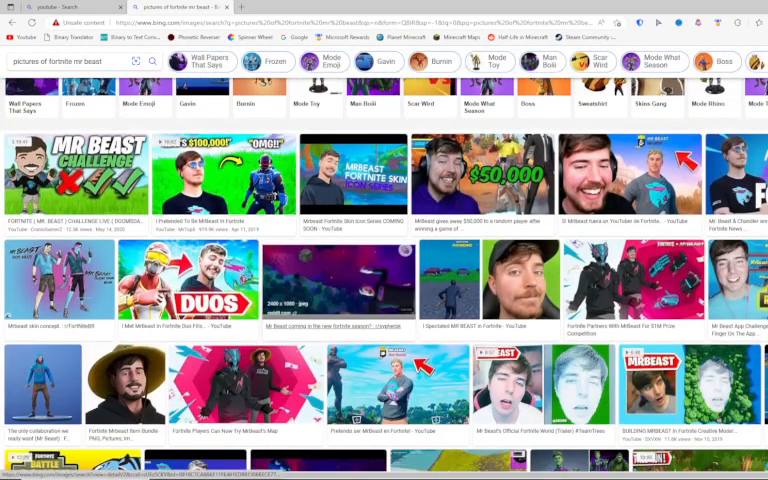
scroll("down", 3)
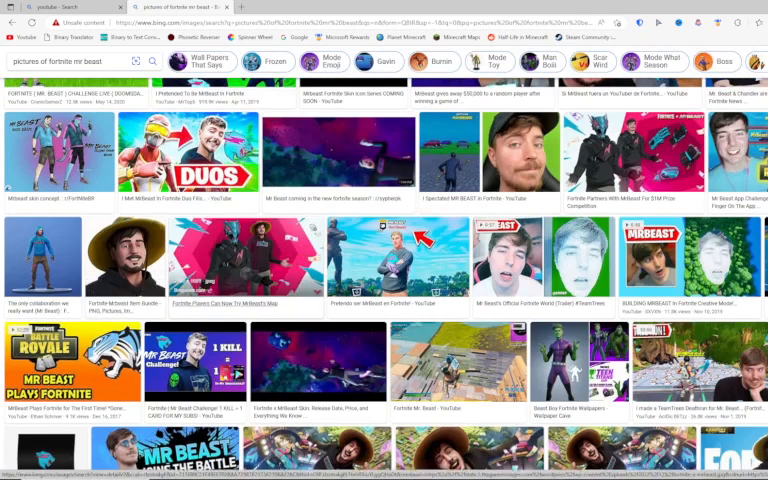
scroll("down", 3)
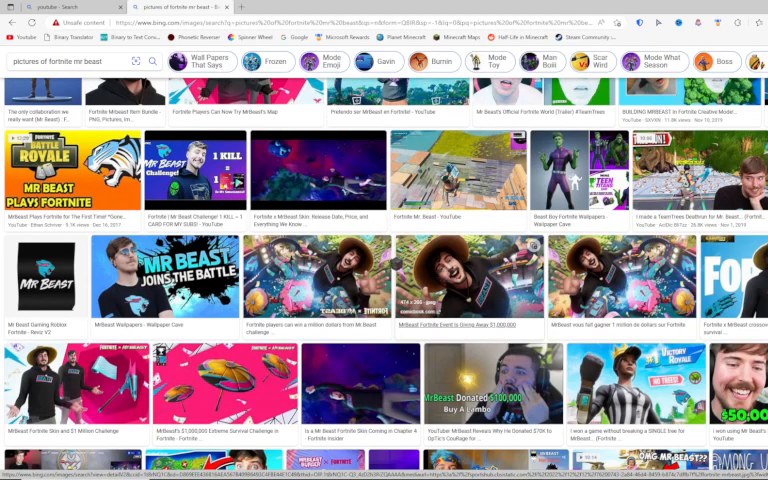
Scroll further down the MrBeast Fortnite image grid, then back up.
scroll("down", 3)
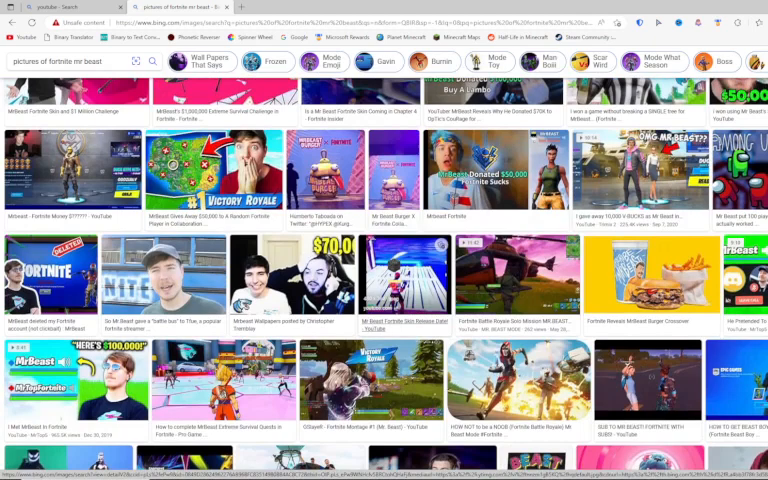
scroll("down", 3)
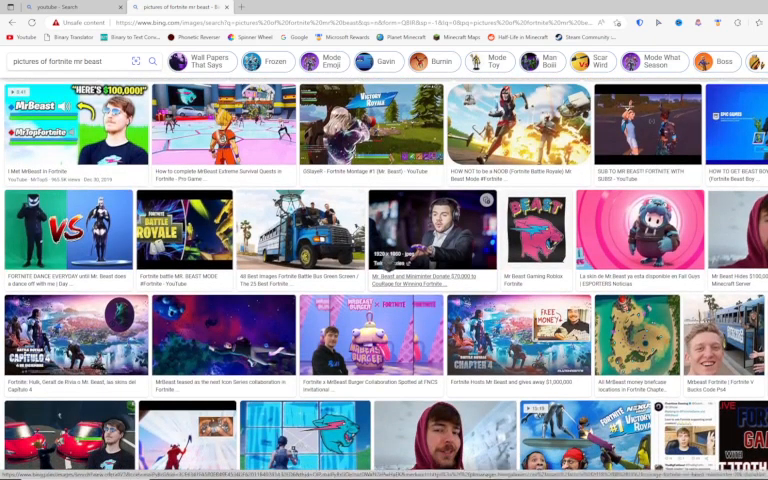
scroll("down", 3)
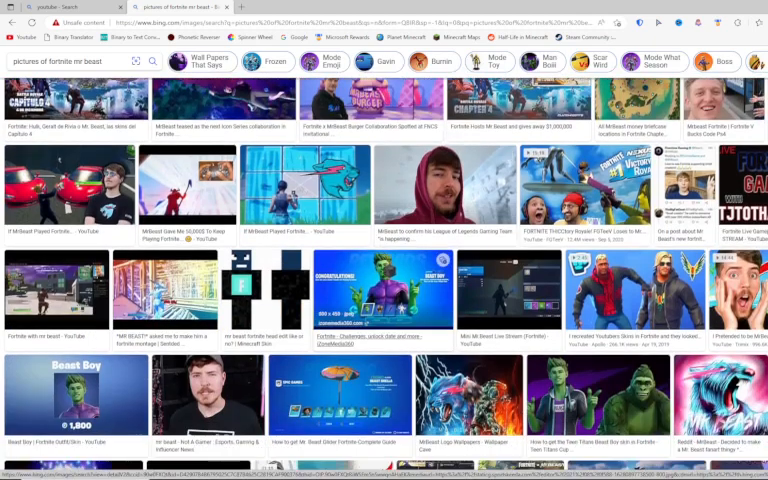
scroll("down", 3)
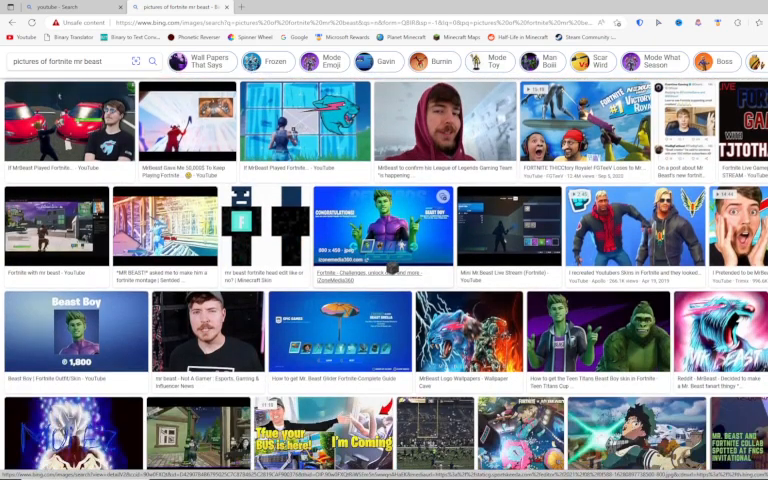
scroll("down", 3)
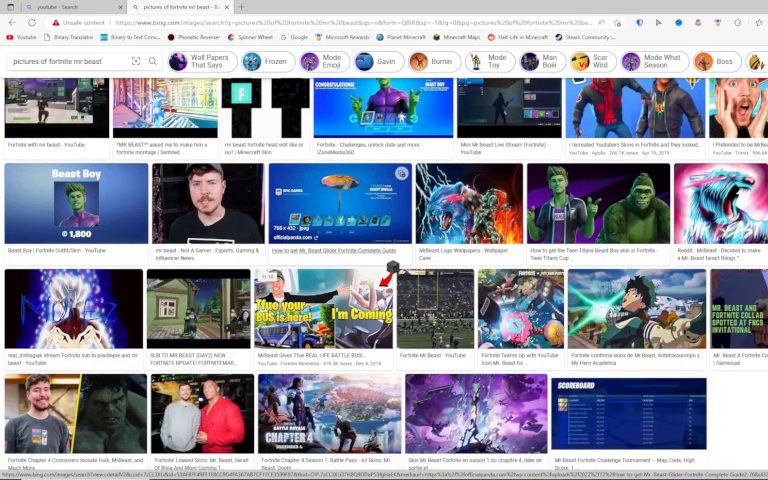
scroll("up", 3)
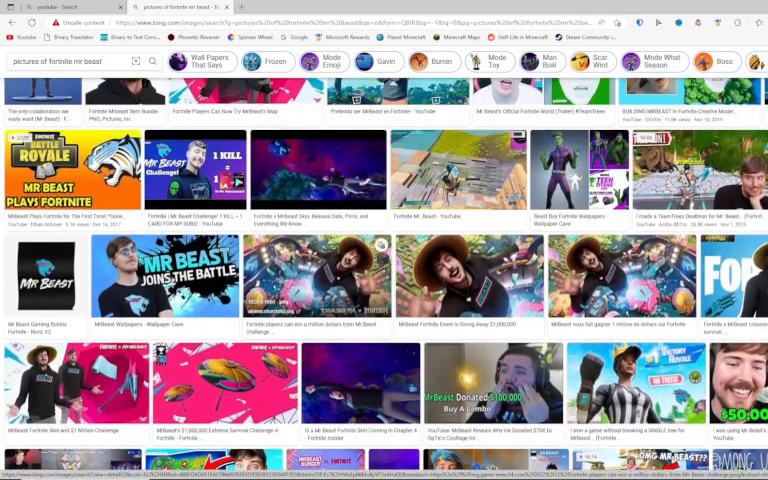
scroll("up", 3)
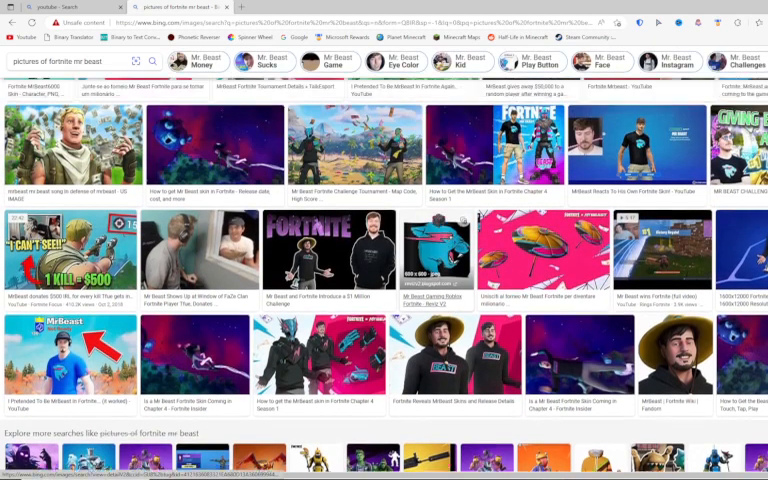
Scroll past 'See more images' to load more MrBeast Fortnite pictures.
scroll("up", 3)
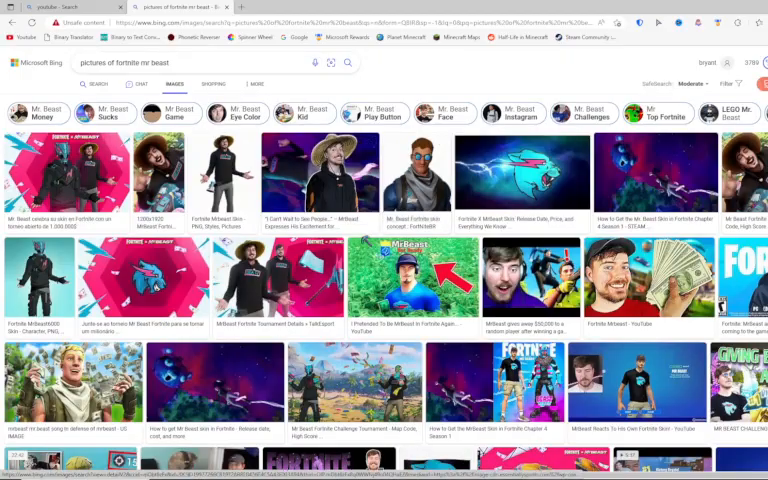
scroll("down", 3)
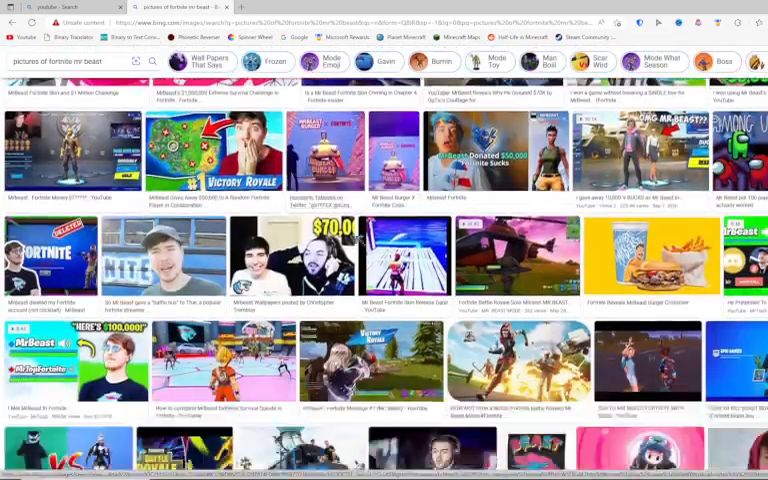
scroll("down", 3)
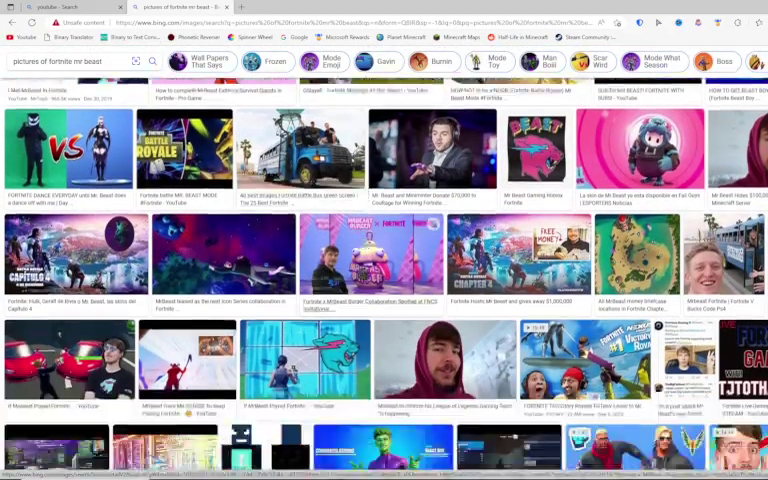
scroll("down", 3)
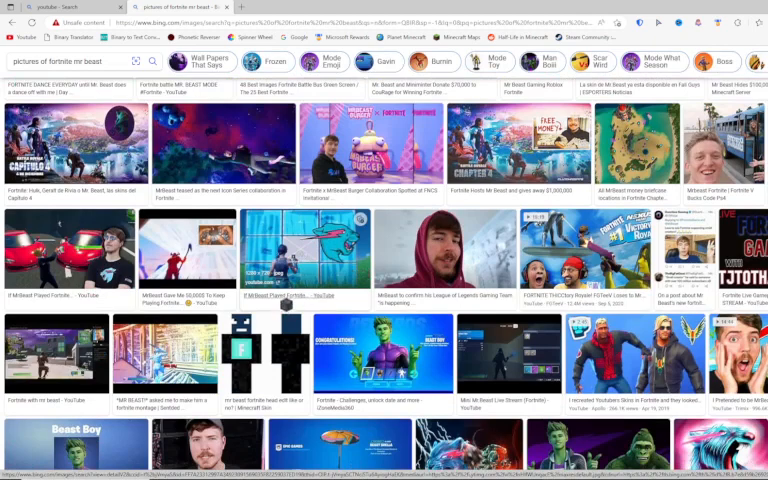
scroll("down", 3)
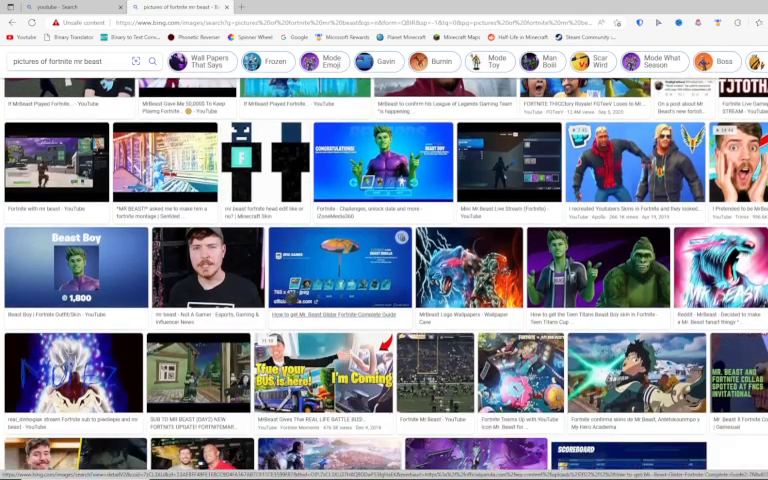
scroll("down", 3)
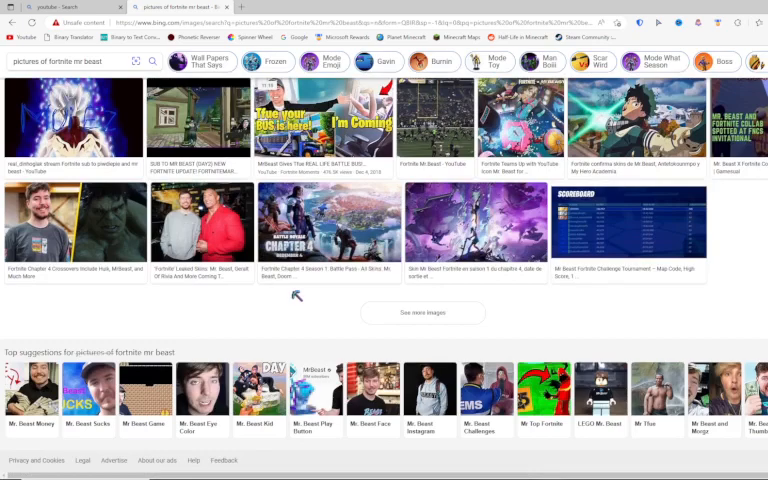
scroll("down", 3)
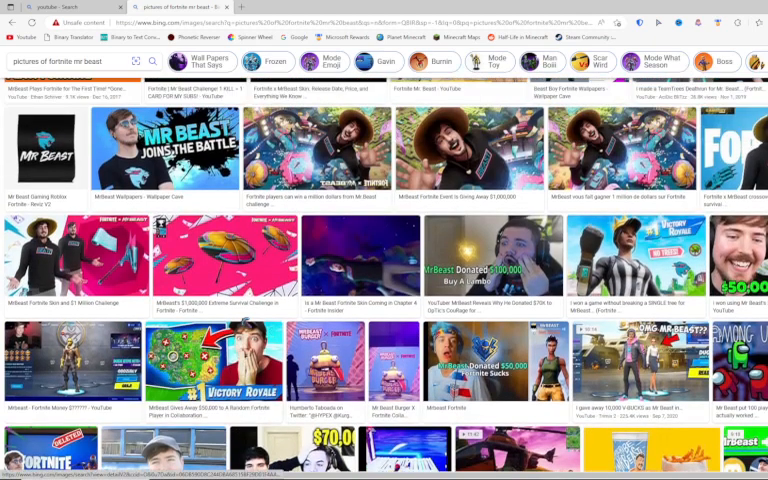
scroll("up", 3)
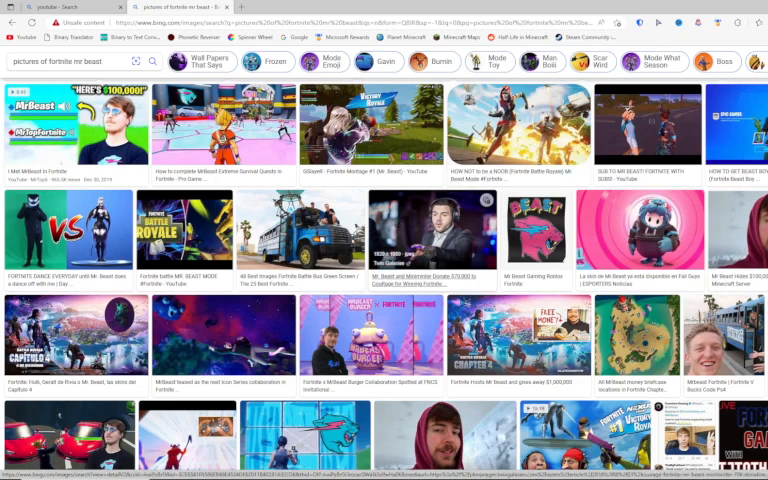
scroll("up", 3)
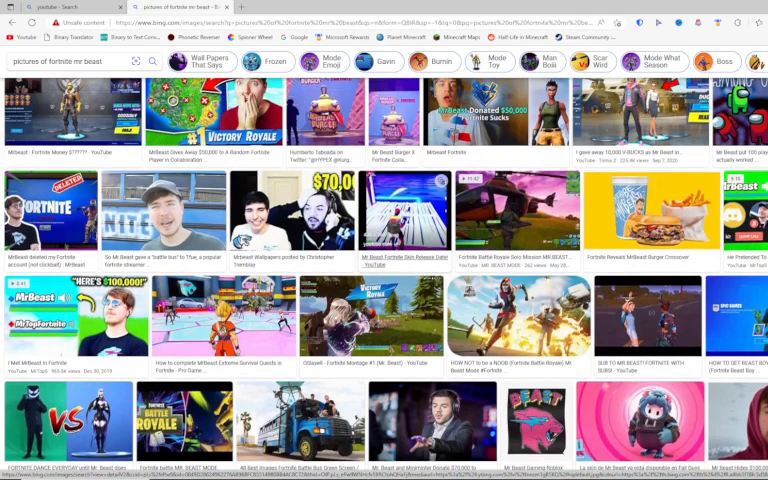
scroll("up", 3)
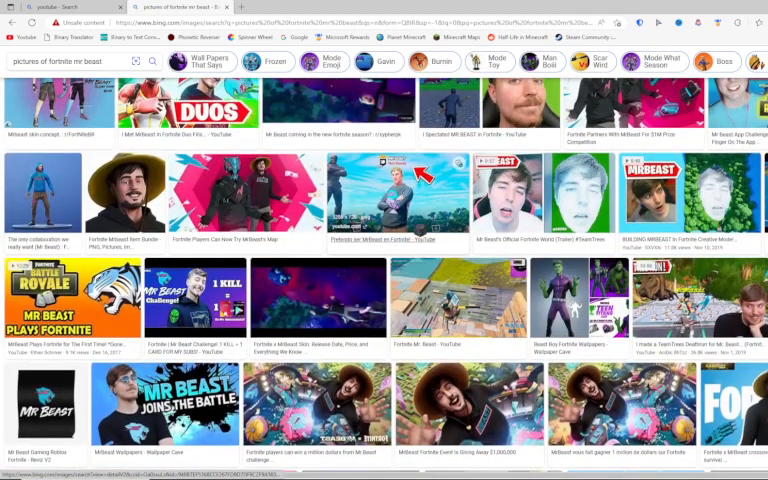
scroll("up", 3)
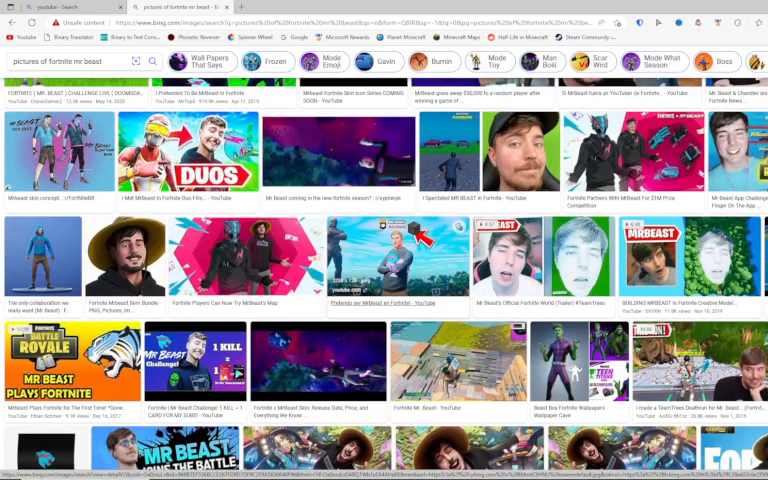
scroll("up", 3)
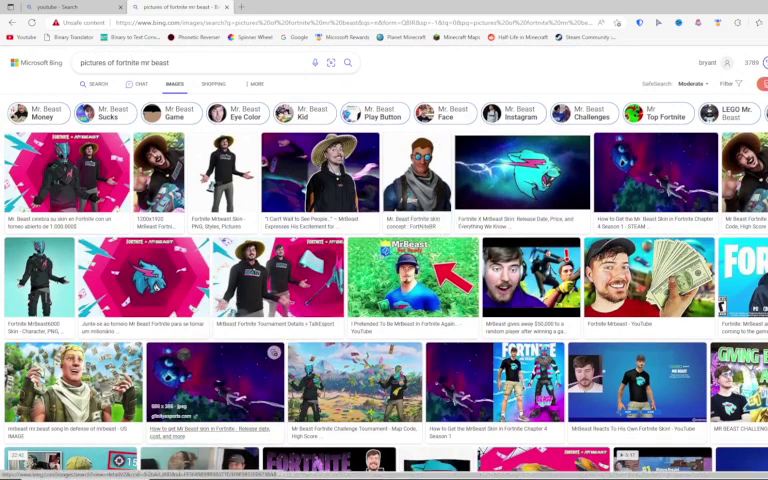
scroll("down", 3)
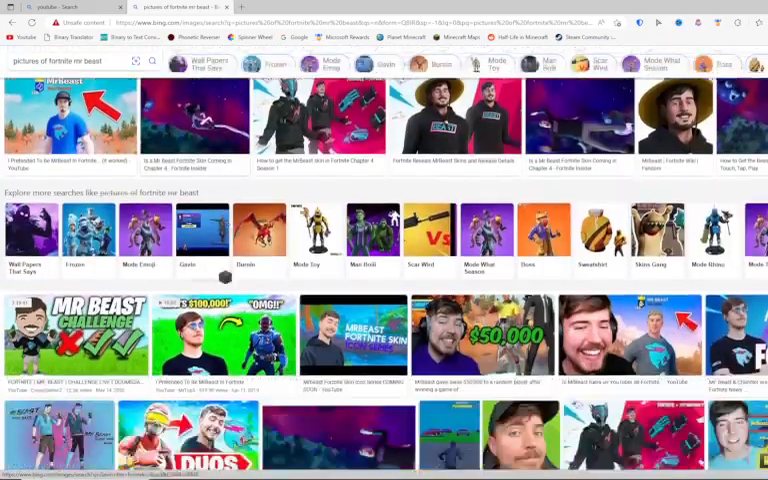
scroll("down", 3)
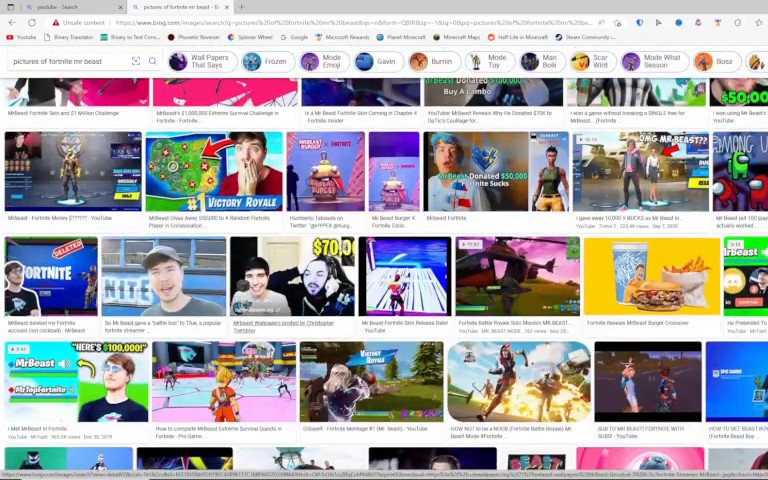
scroll("down", 3)
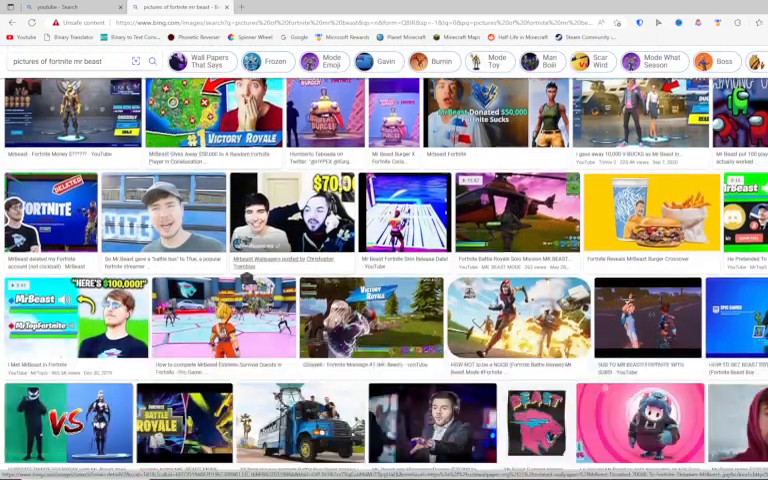
scroll("down", 3)
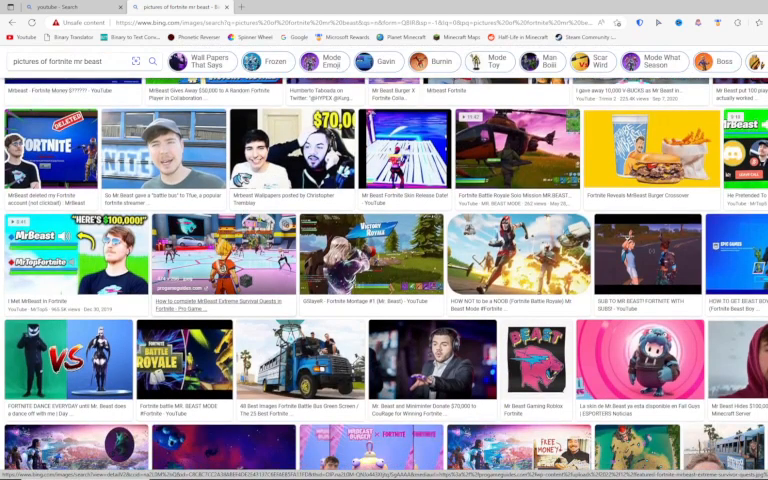
scroll("down", 3)
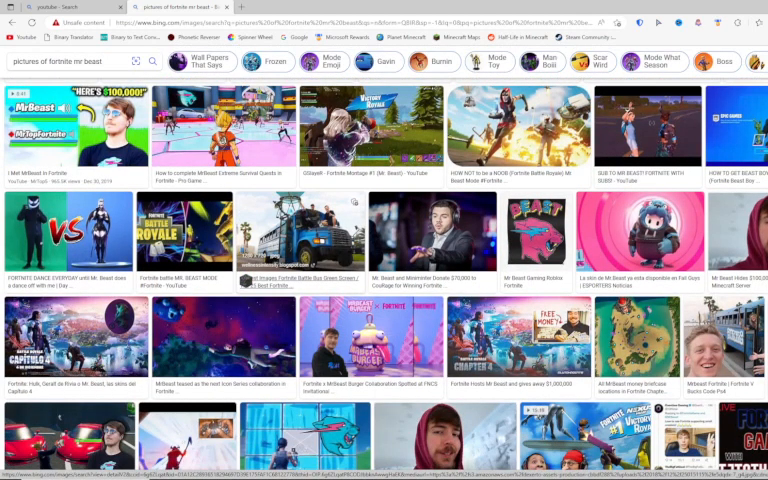
scroll("down", 3)
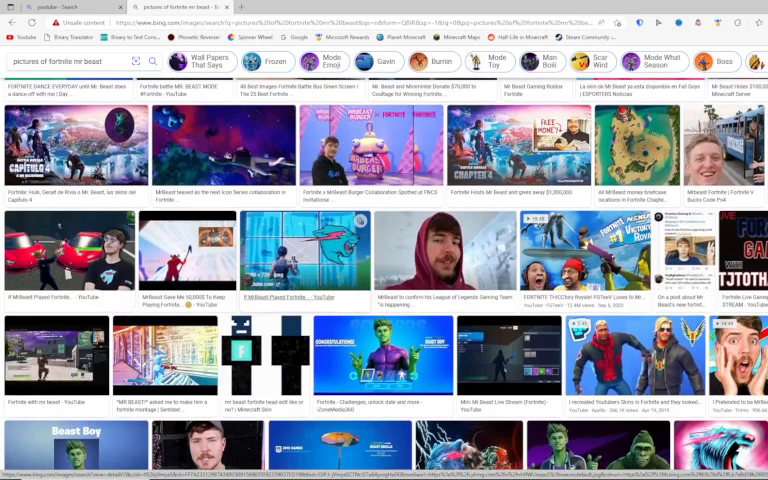
scroll("down", 3)
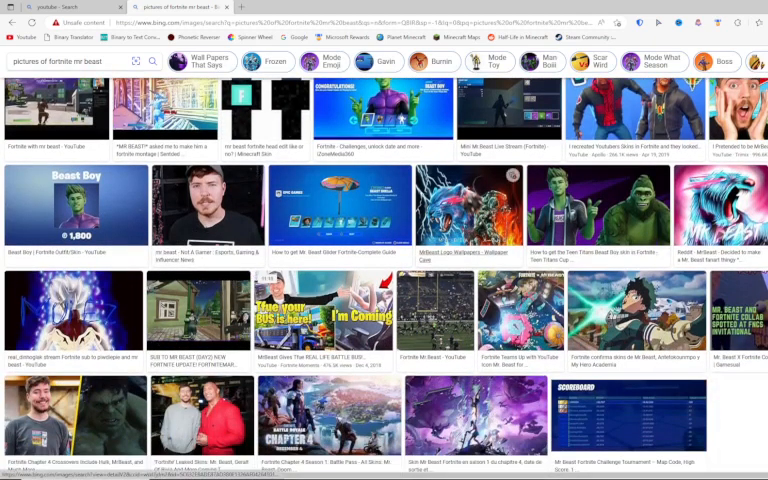
scroll("down", 3)
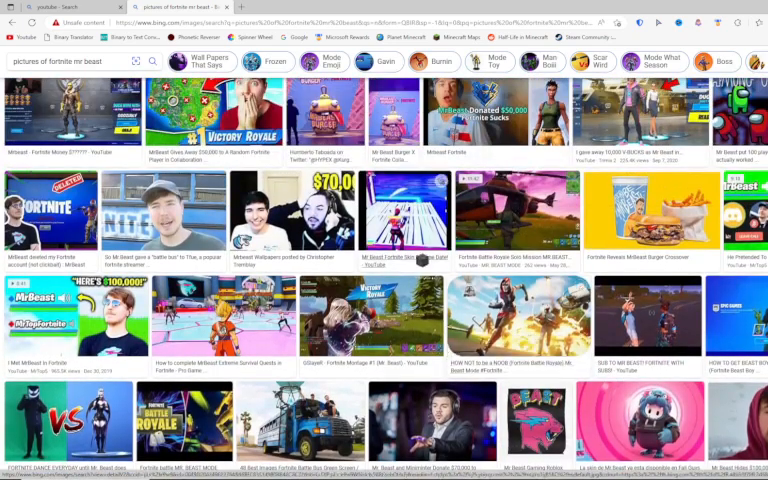
scroll("up", 3)
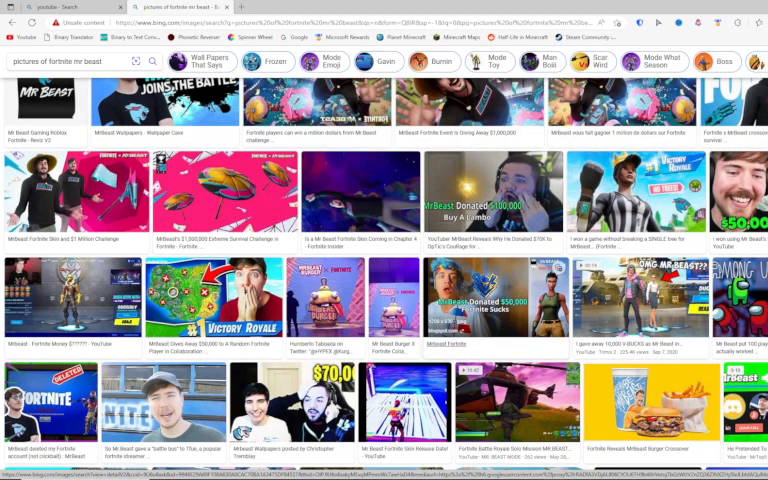
scroll("up", 3)
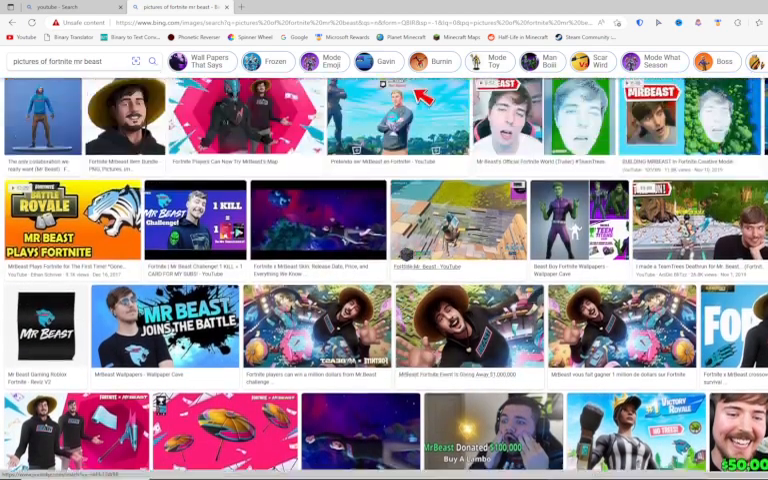
scroll("up", 3)
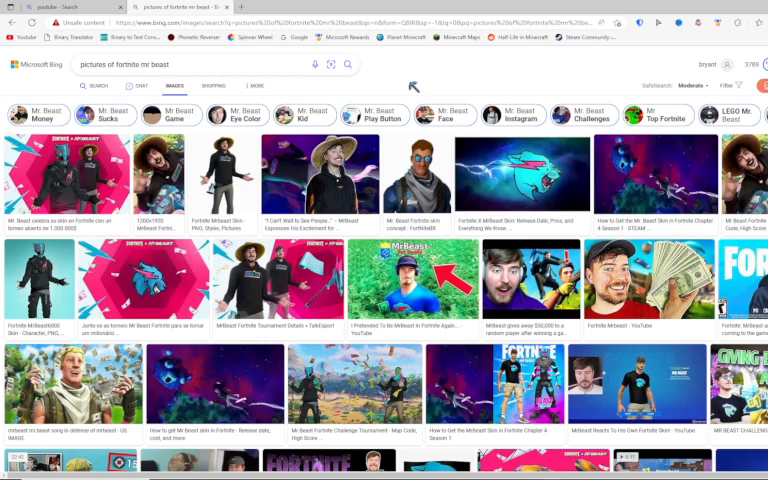
mouse_move(415, 82)
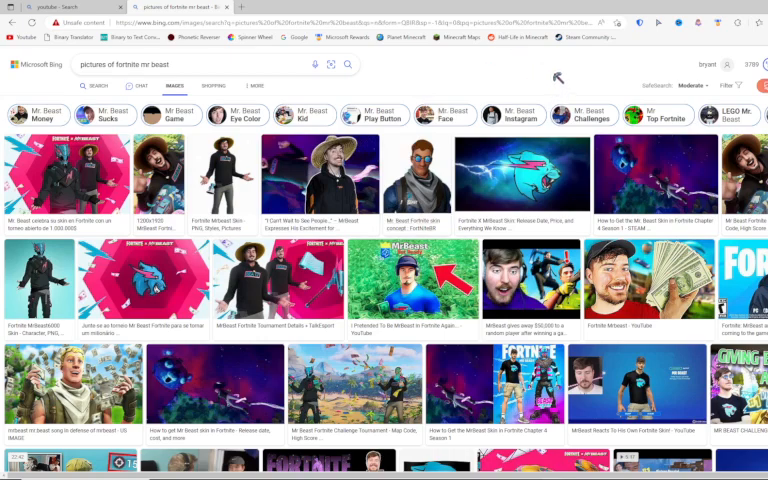
scroll("down", 3)
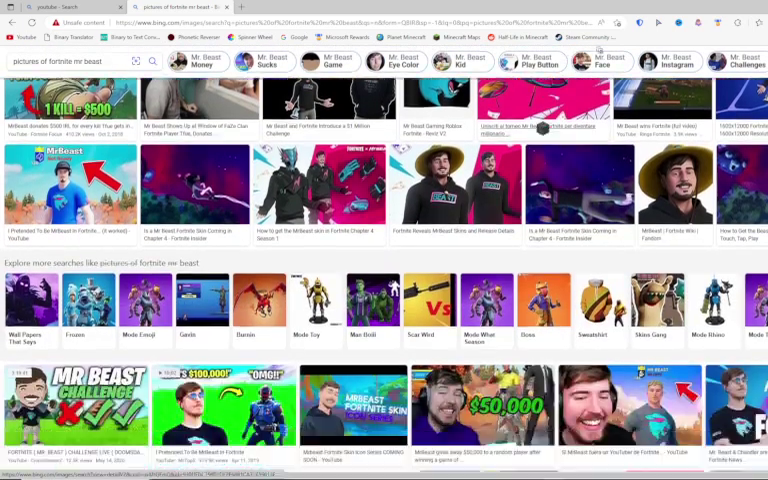
scroll("down", 3)
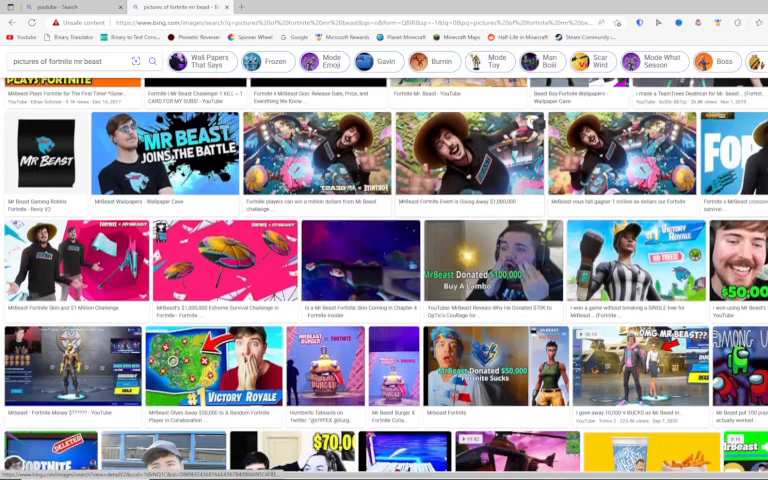
scroll("down", 3)
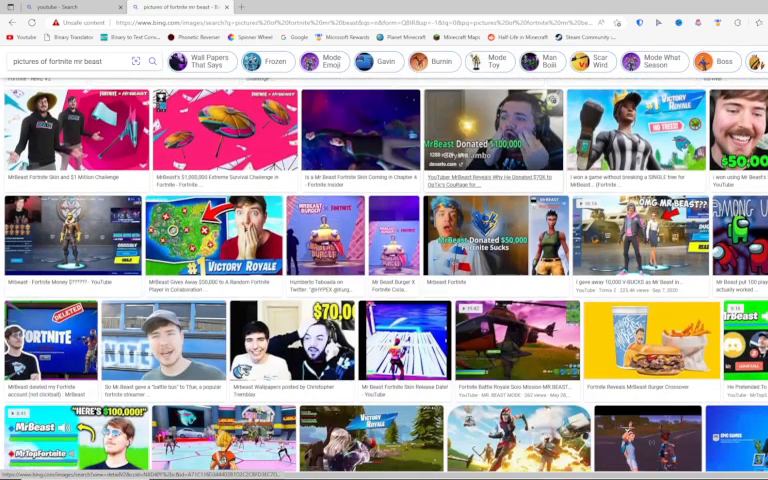
scroll("down", 3)
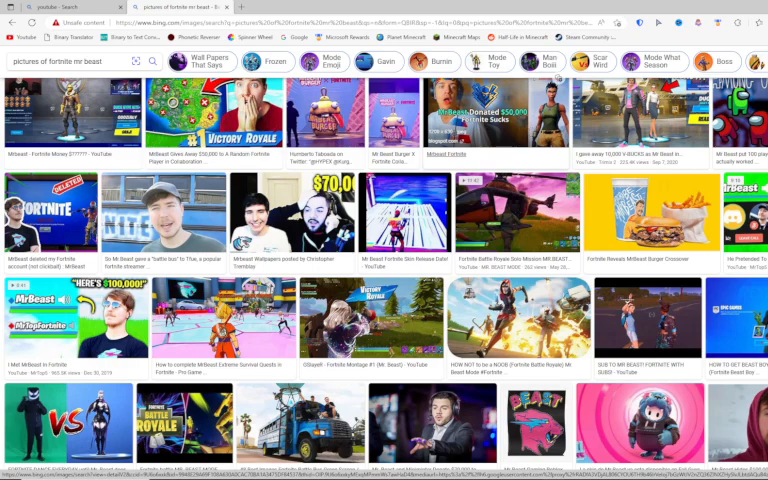
scroll("down", 3)
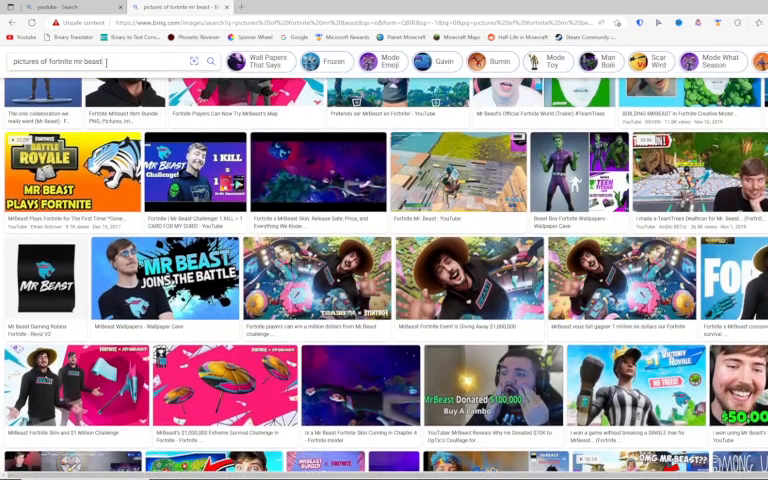
Search 'how many people play fortnite 2023', returning around 400 million players.
left_click(100, 61)
type("how")
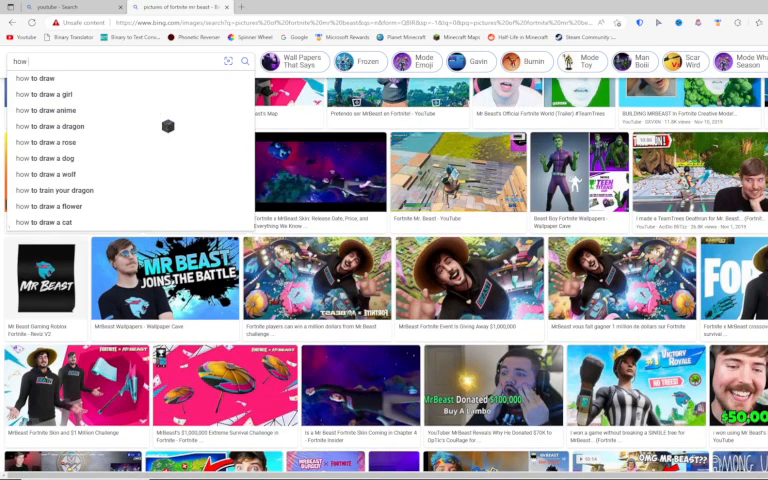
type("many")
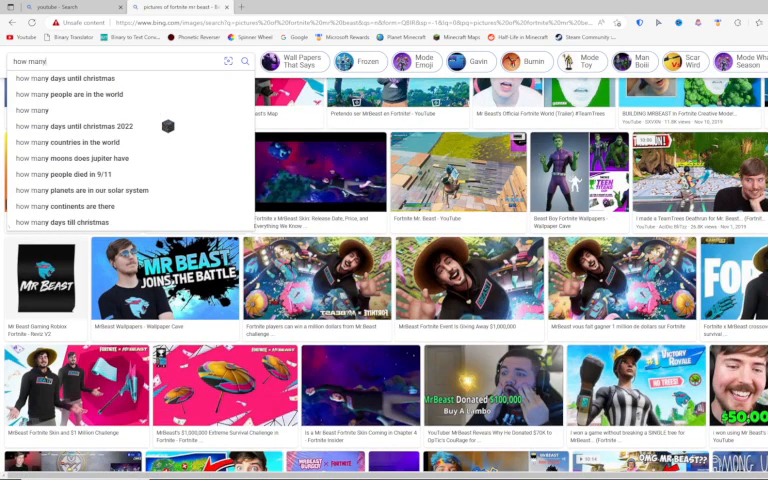
type("pe")
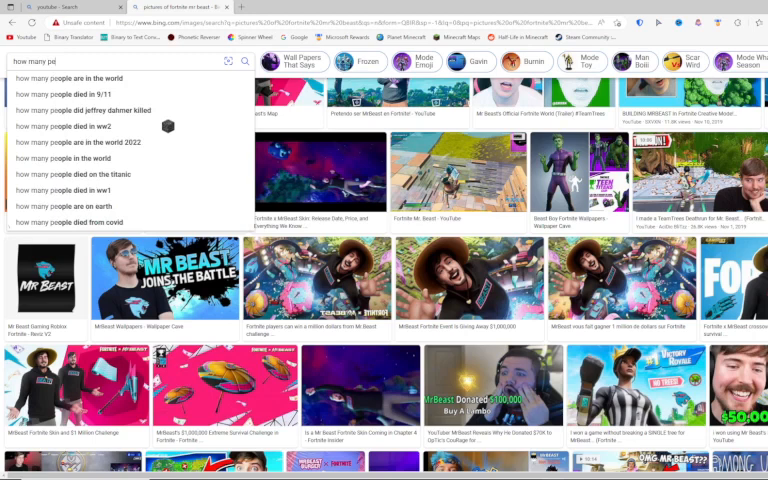
type("ople pl")
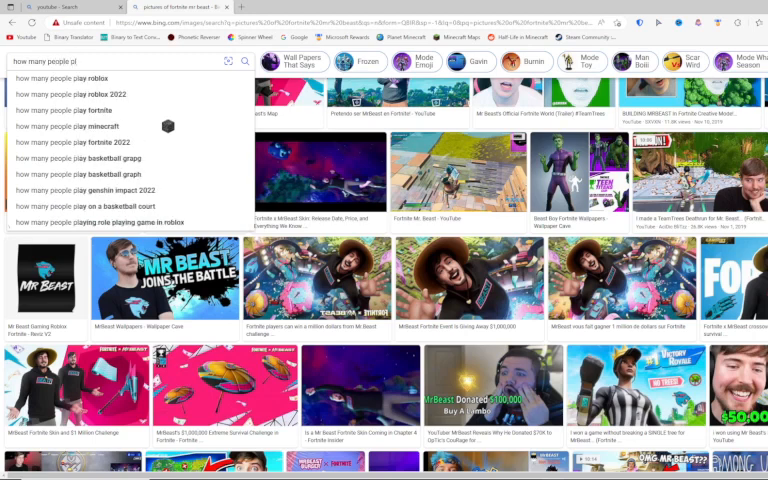
type("fornite")
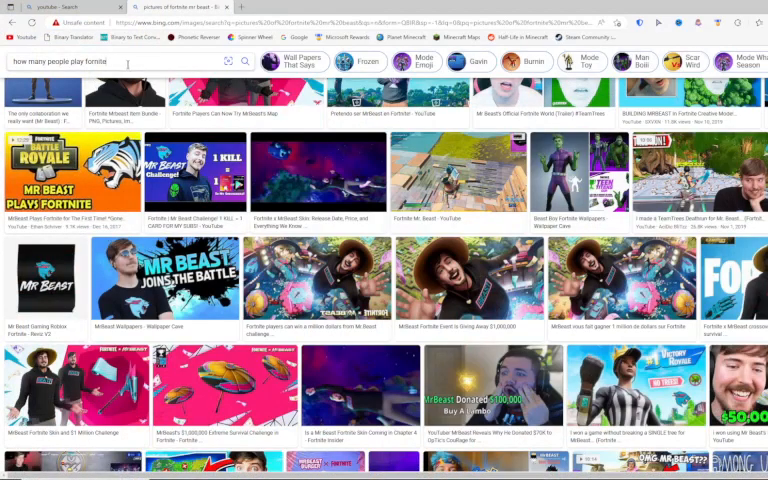
type("2023")
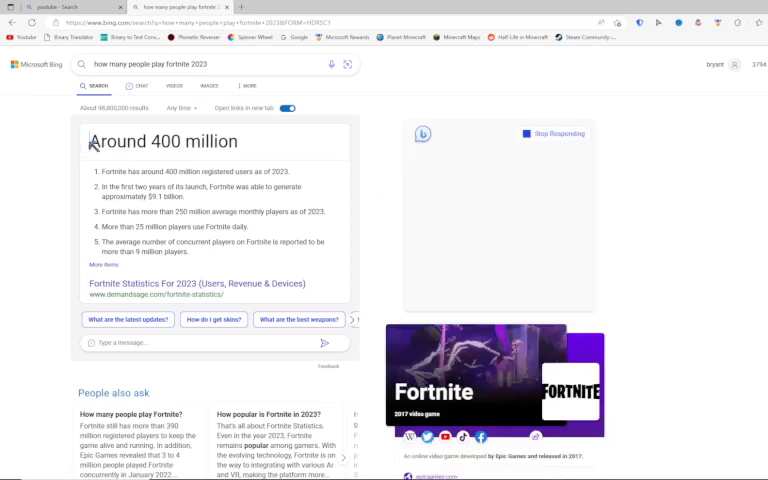
Highlight the 400 million answer, scroll, and start retyping the query toward 'mine'.
double_click(150, 141)
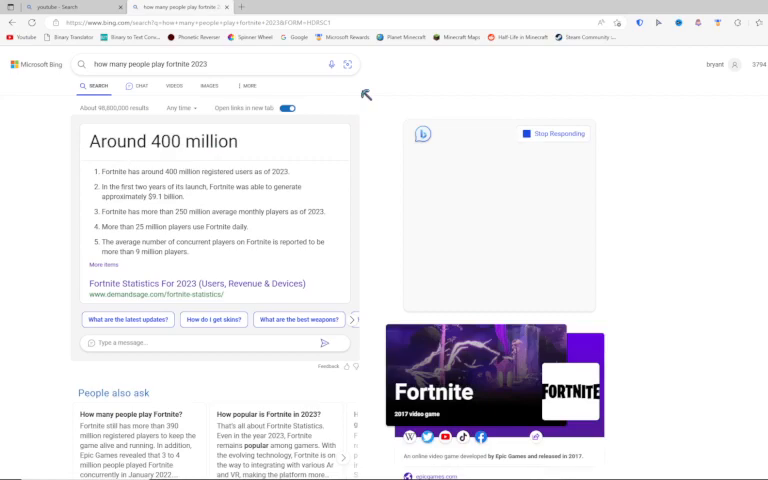
scroll("down", 3)
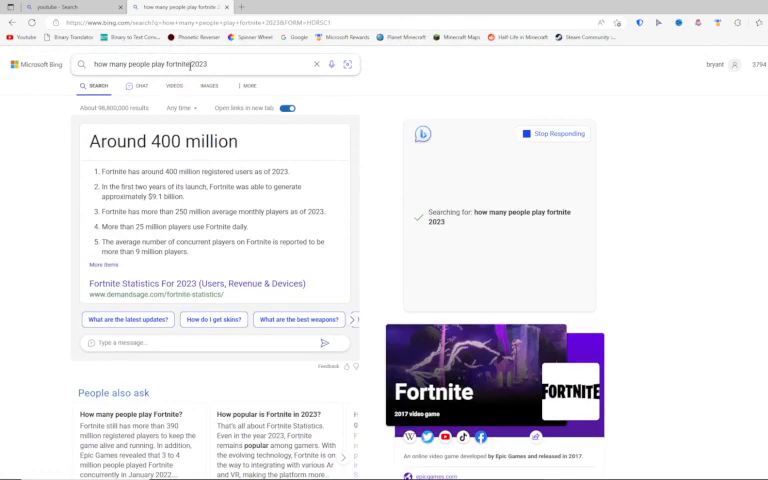
left_click(200, 64)
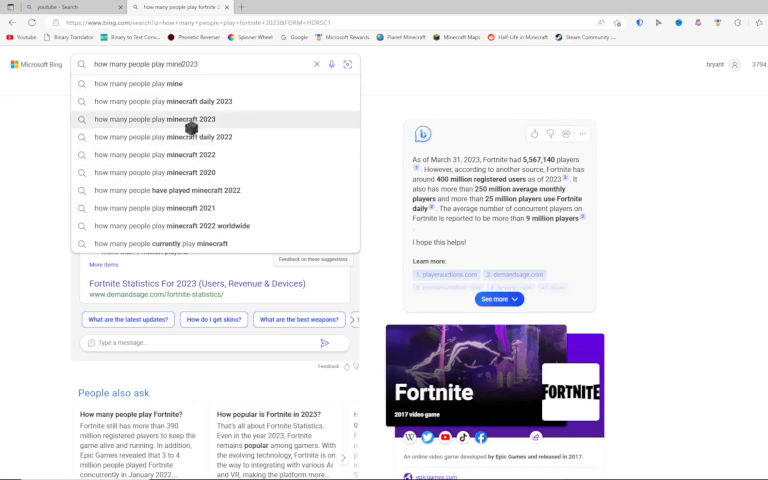
Search 'how many people play minecraft 2023' and scroll the results showing 173,508,871 players.
left_click(178, 118)
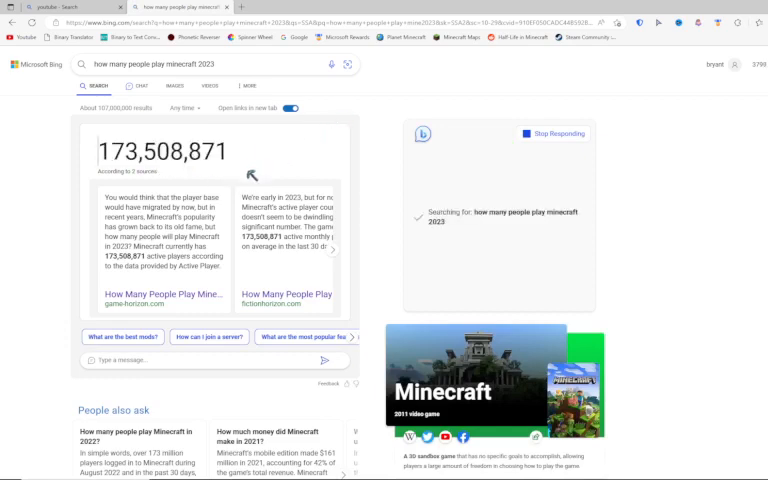
mouse_move(118, 142)
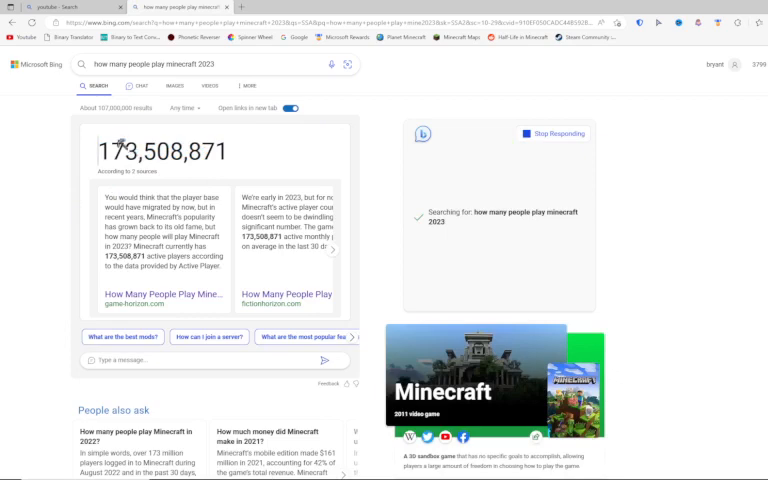
scroll("down", 3)
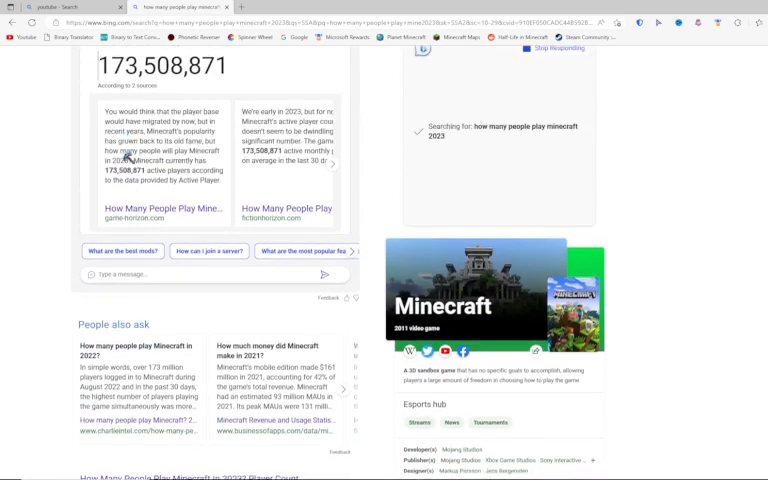
scroll("up", 3)
type("how many people play minecraft daily 2023")
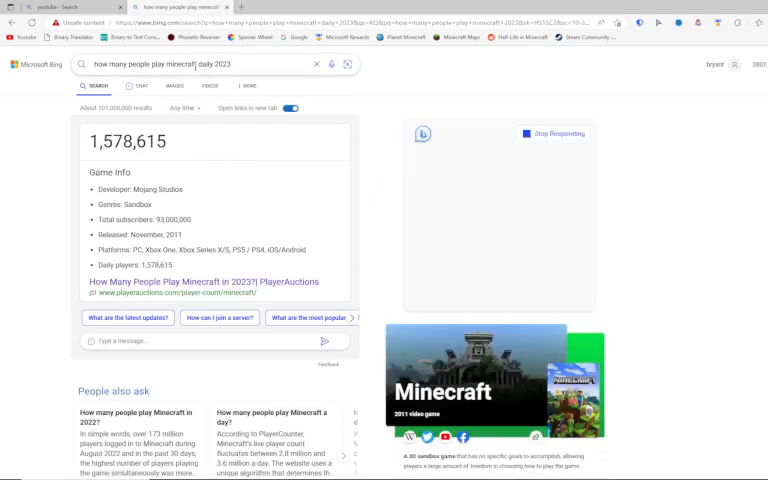
Search 'how many people play fortnite daily 2023' and browse the 25 million players answer.
left_click(200, 64)
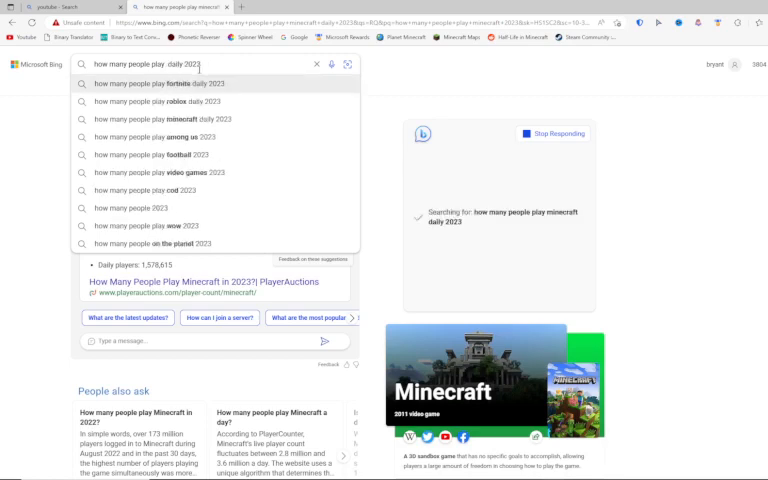
left_click(158, 83)
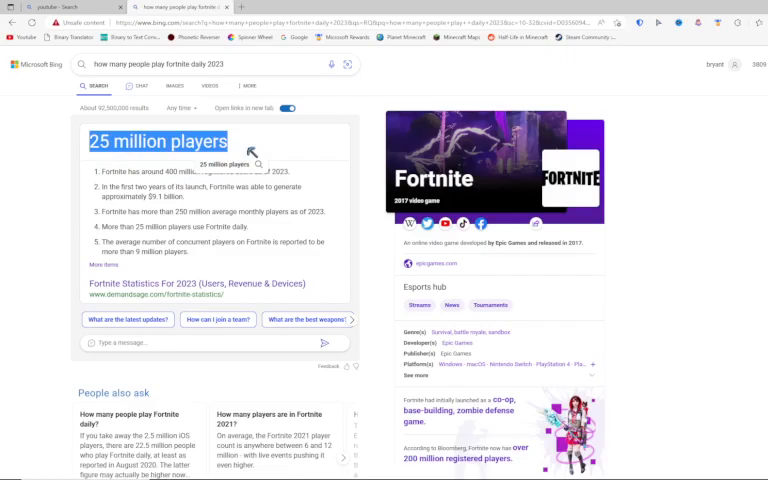
scroll("down", 3)
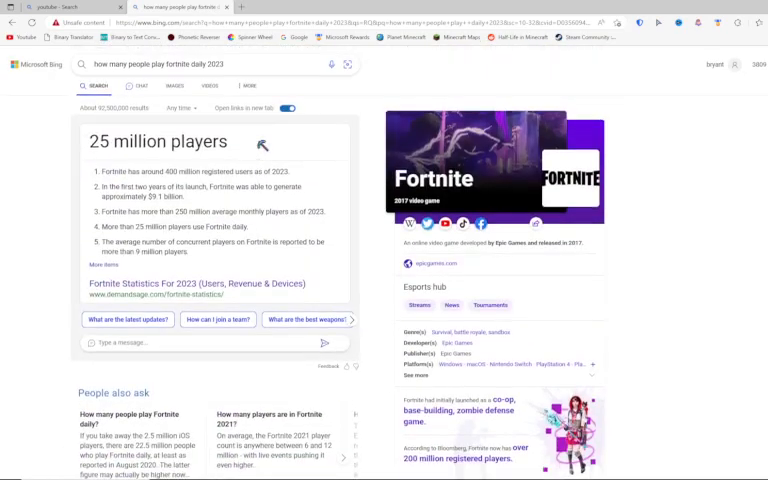
mouse_move(152, 133)
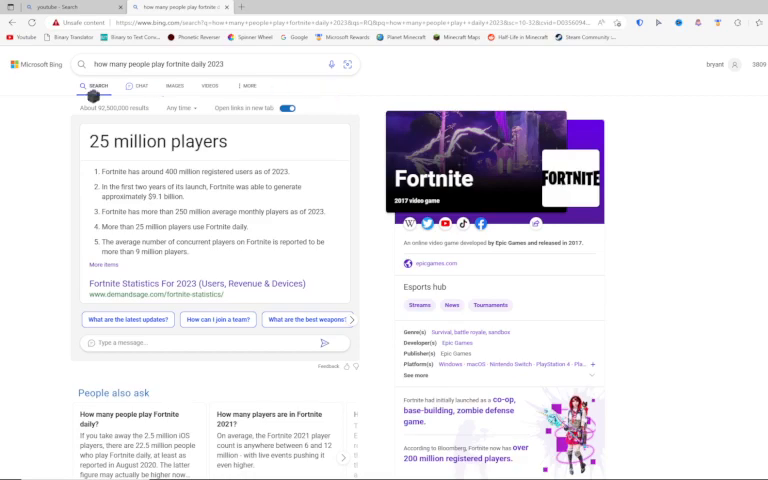
scroll("down", 3)
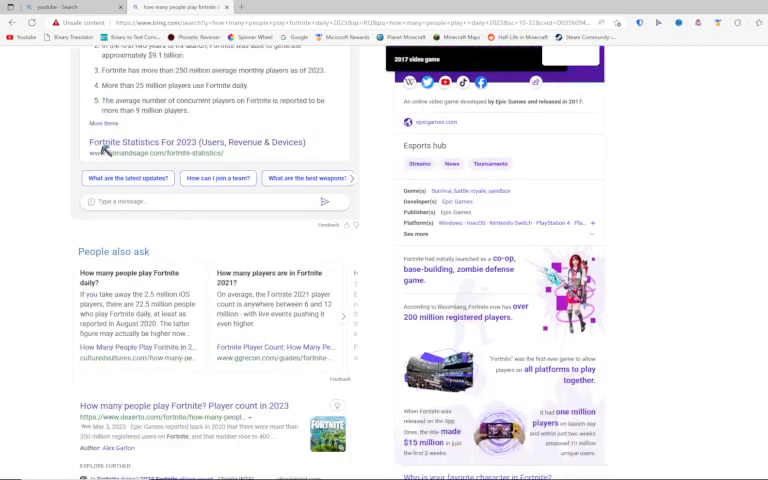
scroll("up", 3)
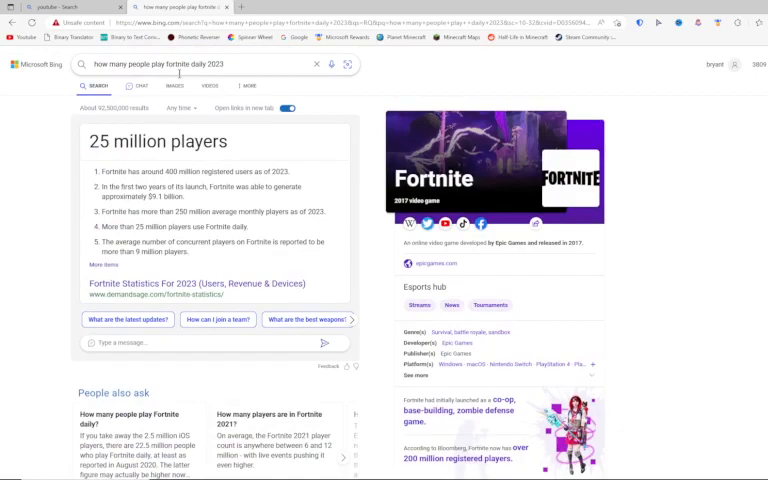
scroll("down", 3)
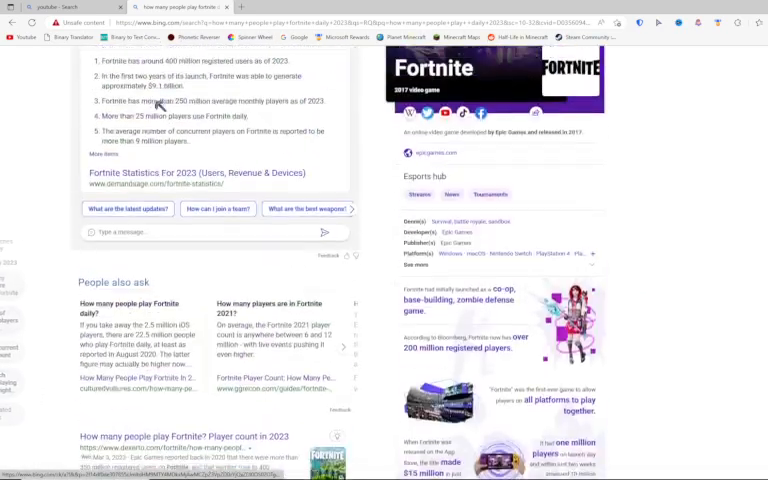
scroll("up", 3)
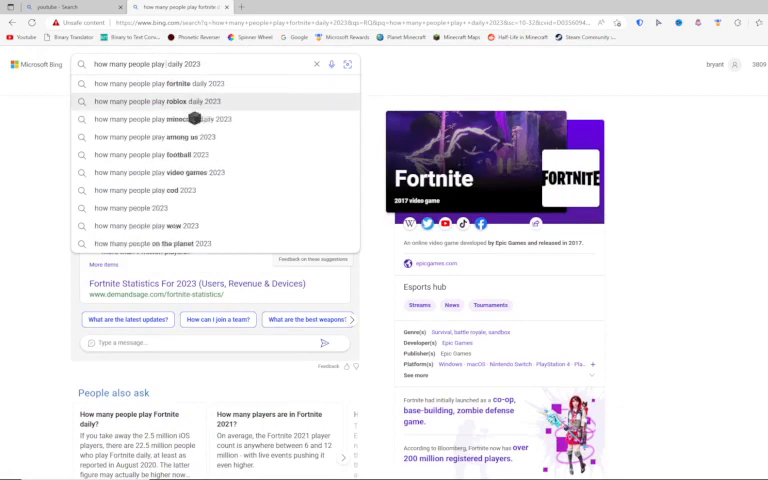
Search 'how many people play among us 2023' and scroll through the 694,632 players results.
left_click(167, 137)
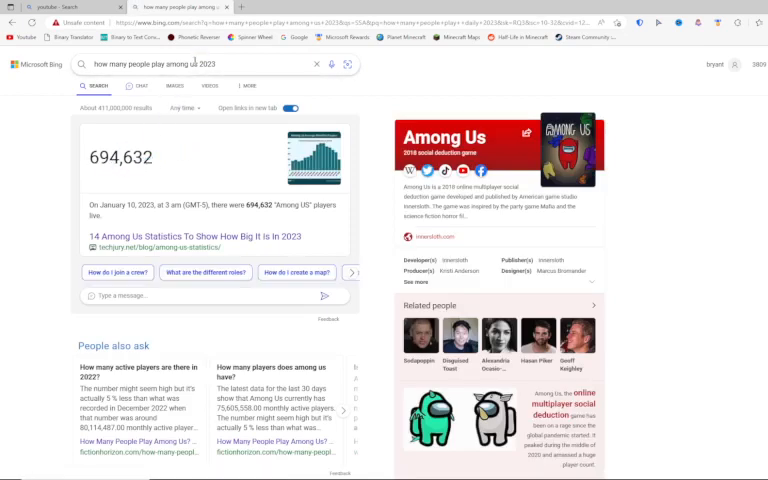
left_click(196, 63)
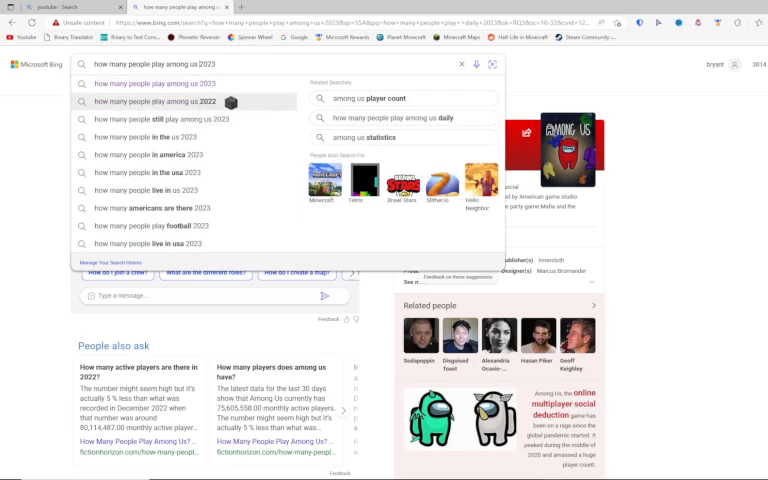
mouse_move(150, 154)
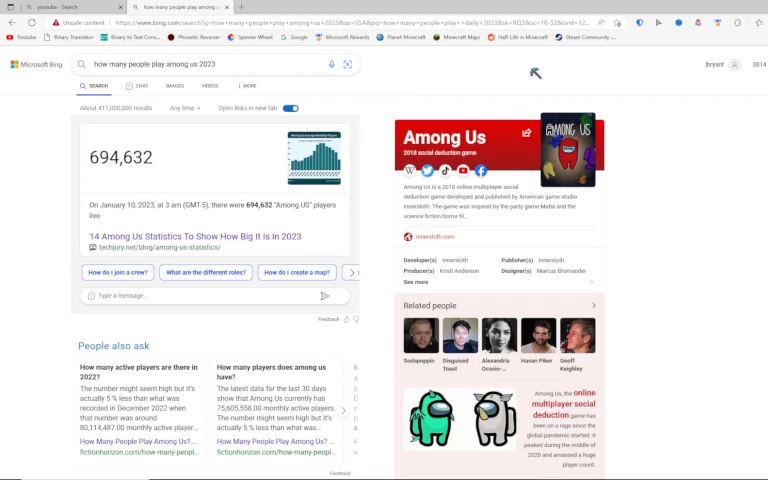
mouse_move(131, 174)
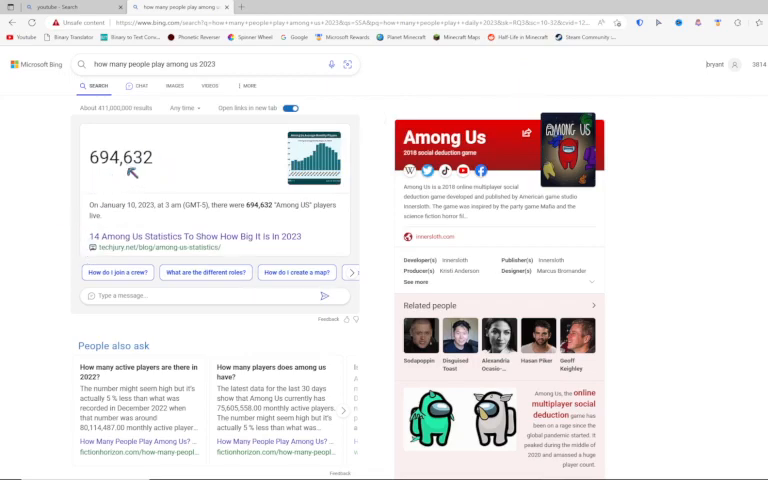
scroll("down", 3)
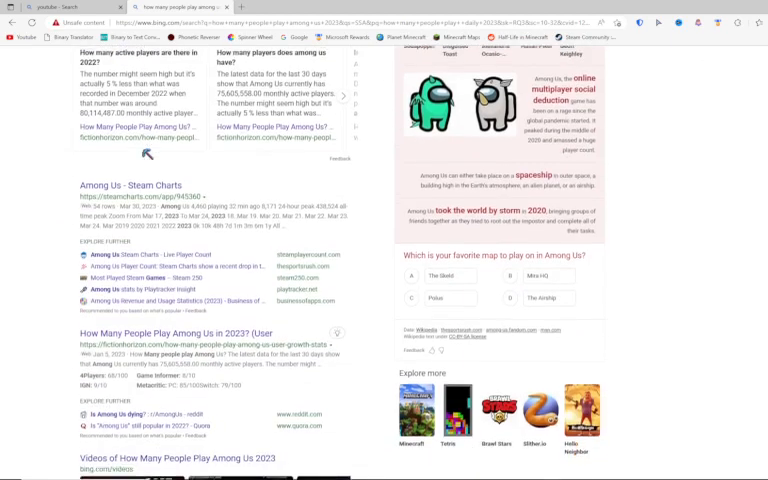
scroll("down", 3)
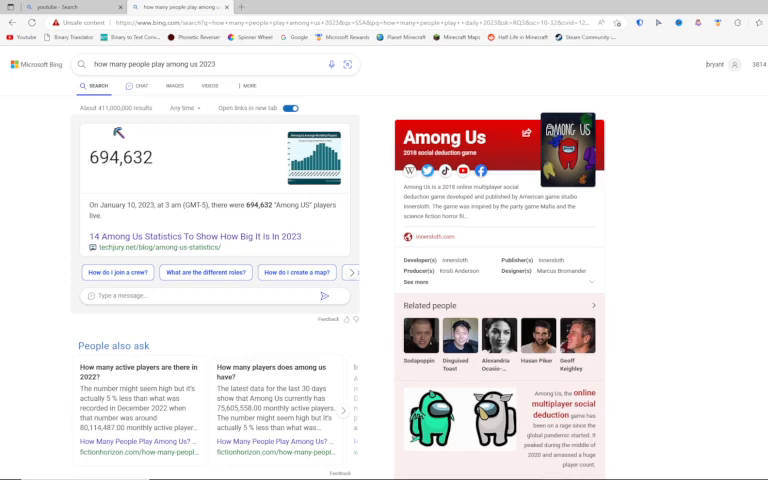
Highlight the 694,632 Among Us player count on the results page.
double_click(114, 158)
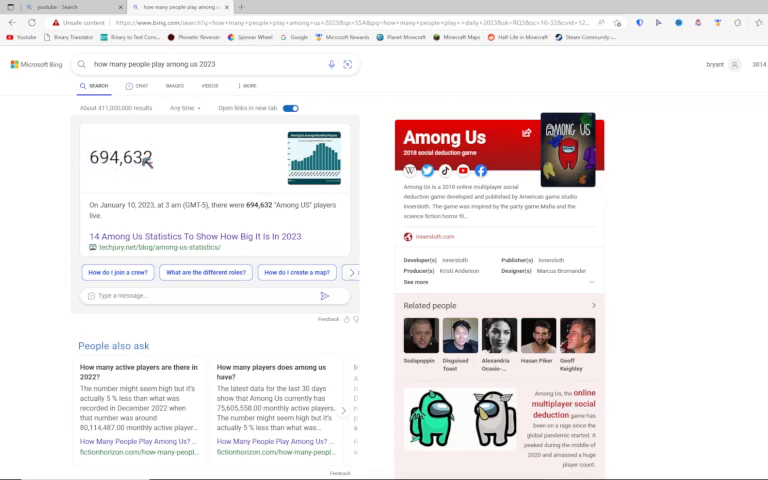
mouse_move(192, 139)
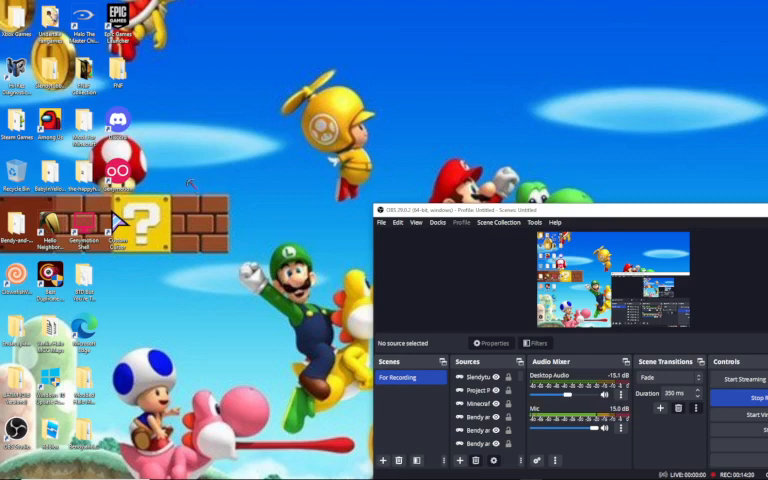
mouse_move(760, 335)
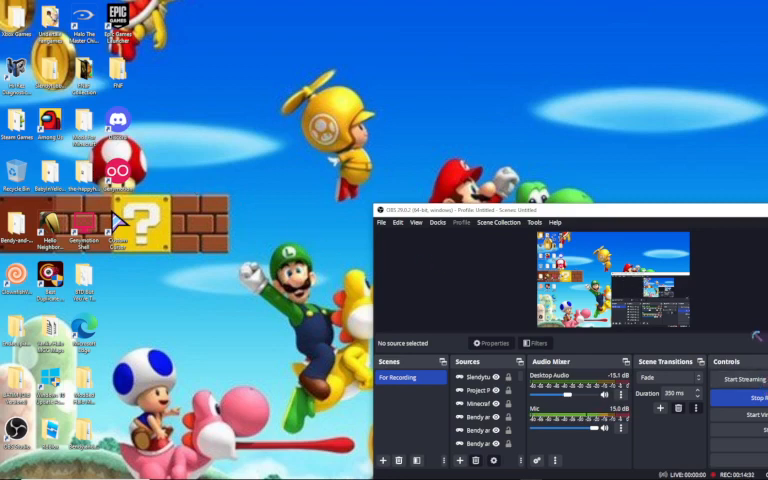